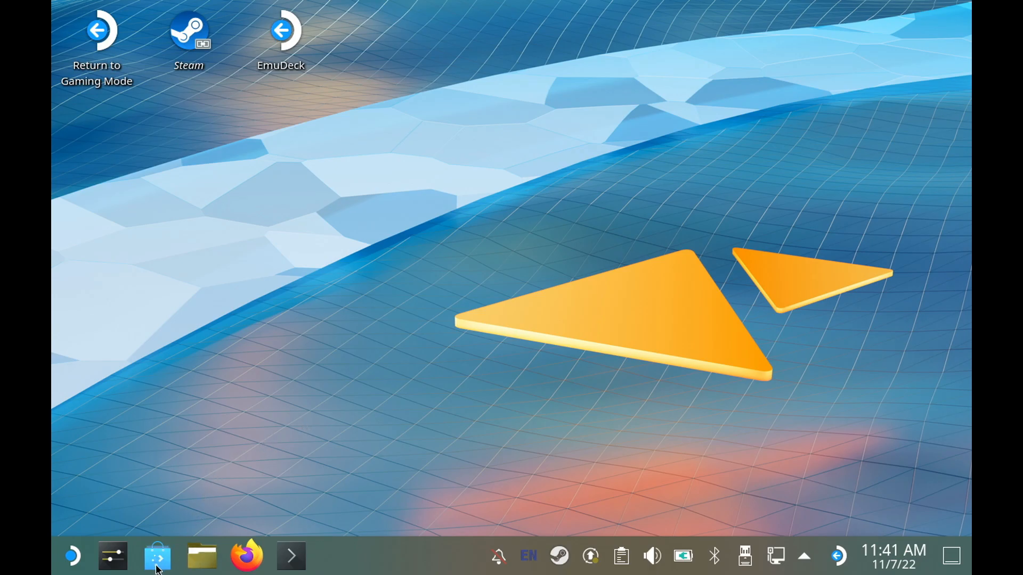
Search Discover for 'protonup' to reach the ProtonUp-Qt page
left_click(157, 556)
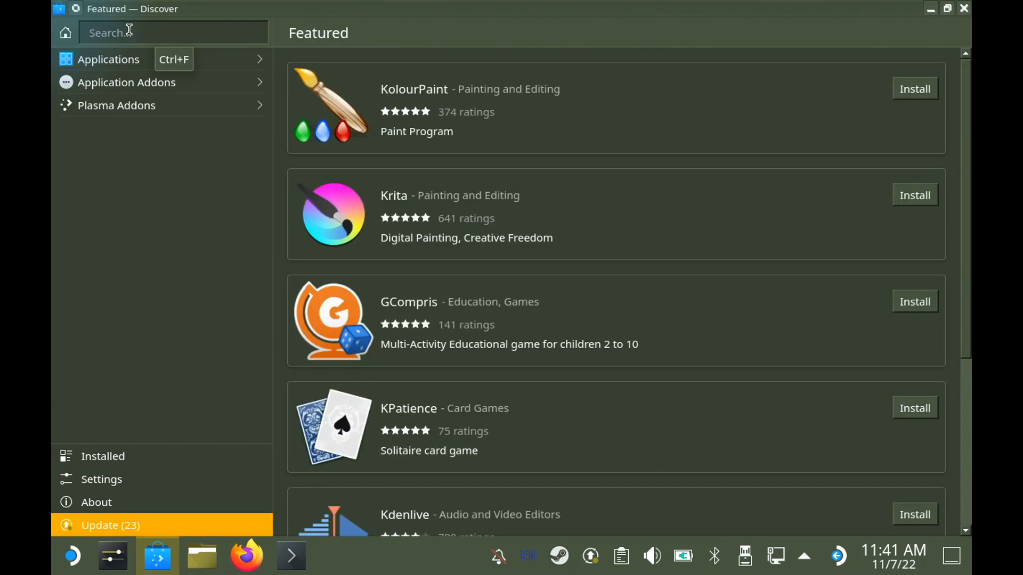
type("protonup")
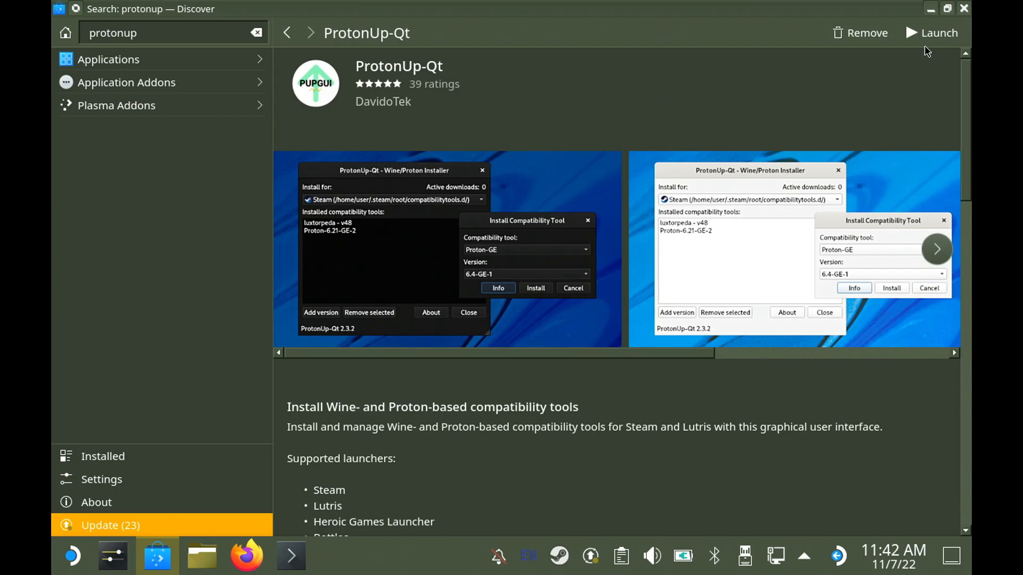
mouse_move(932, 37)
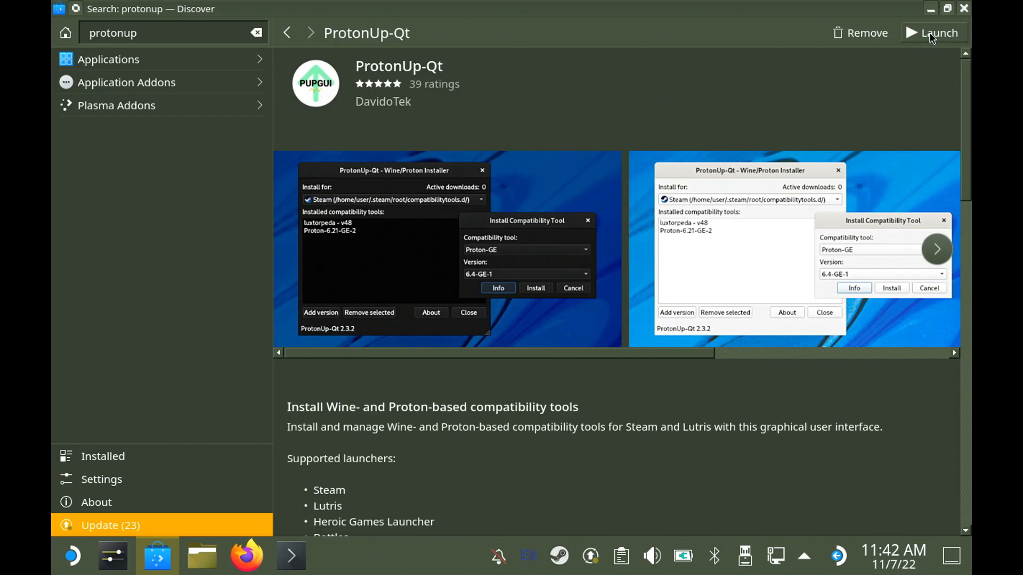
Launch ProtonUp-Qt and install GE-Proton7-39 as a Steam compatibility tool
left_click(934, 33)
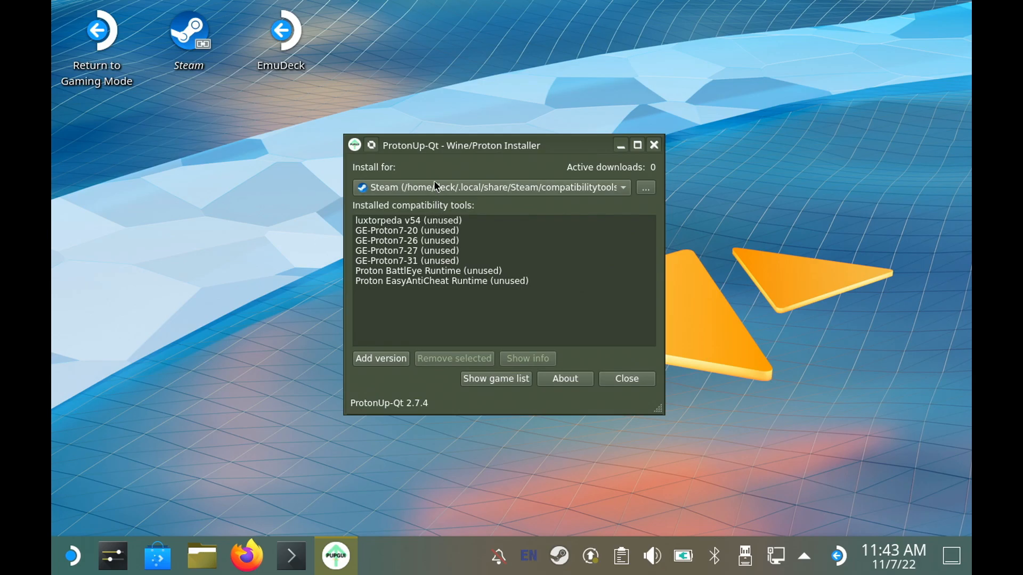
left_click(490, 187)
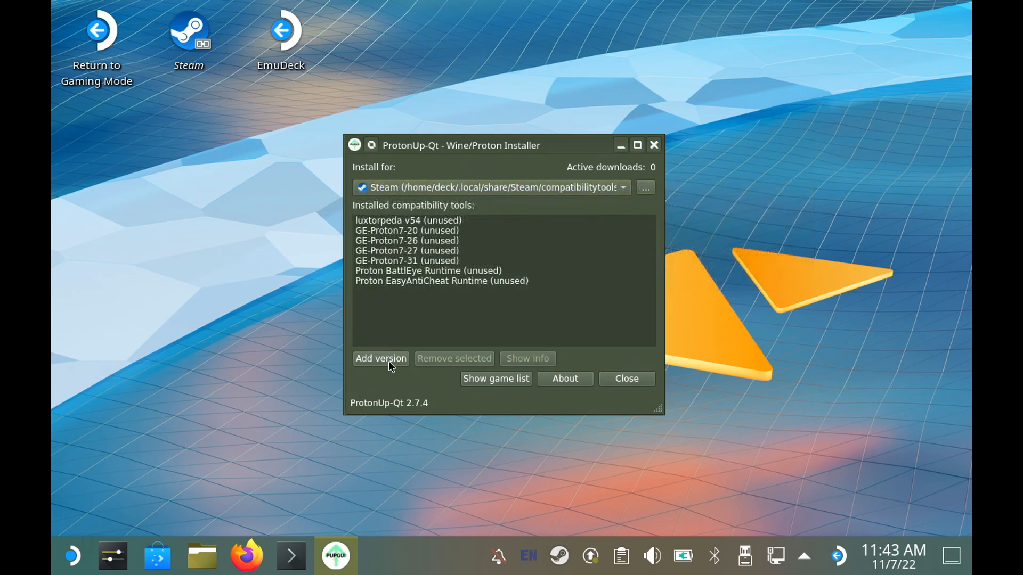
left_click(380, 358)
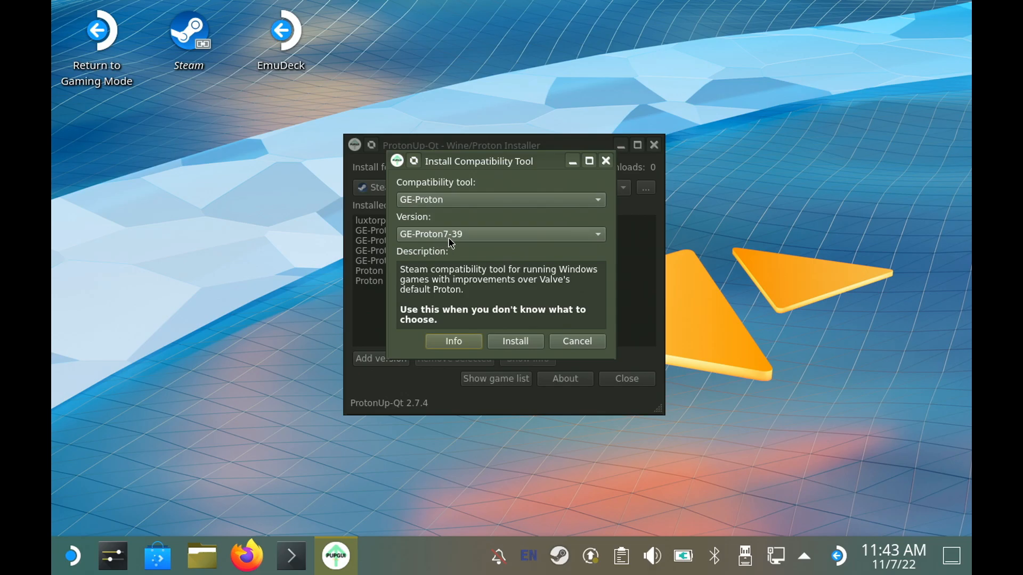
mouse_move(464, 243)
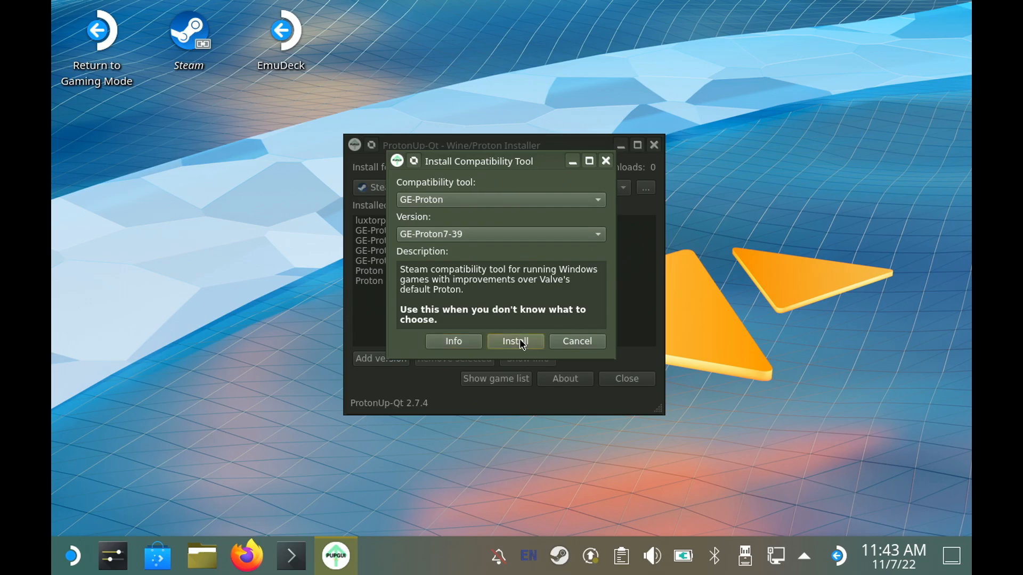
left_click(514, 341)
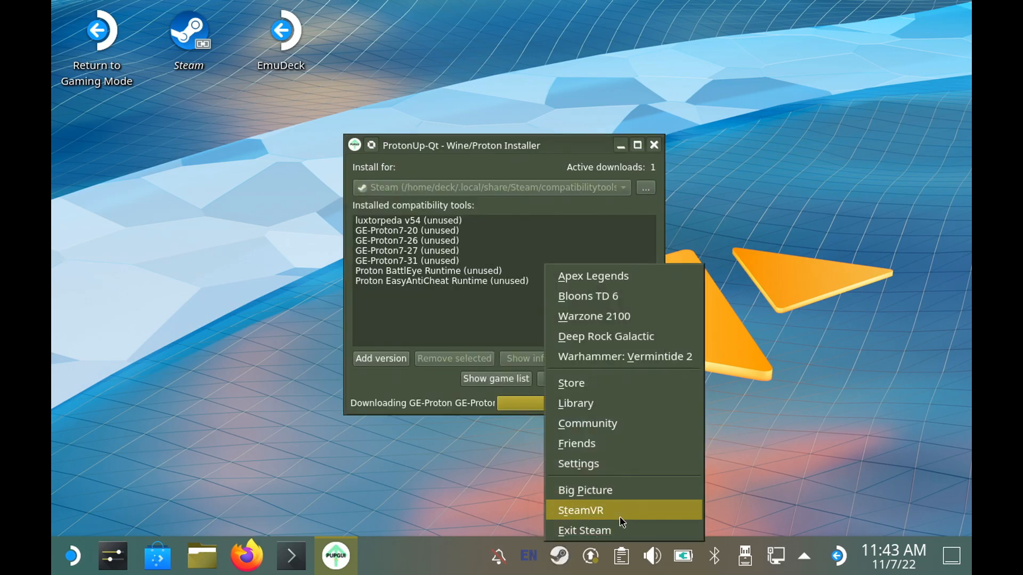
mouse_move(584, 531)
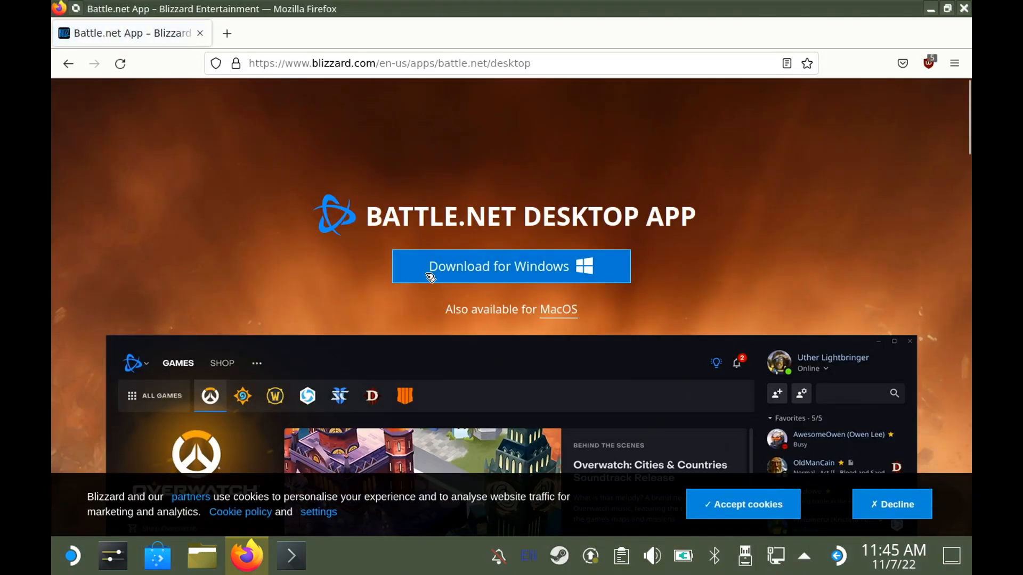
mouse_move(483, 270)
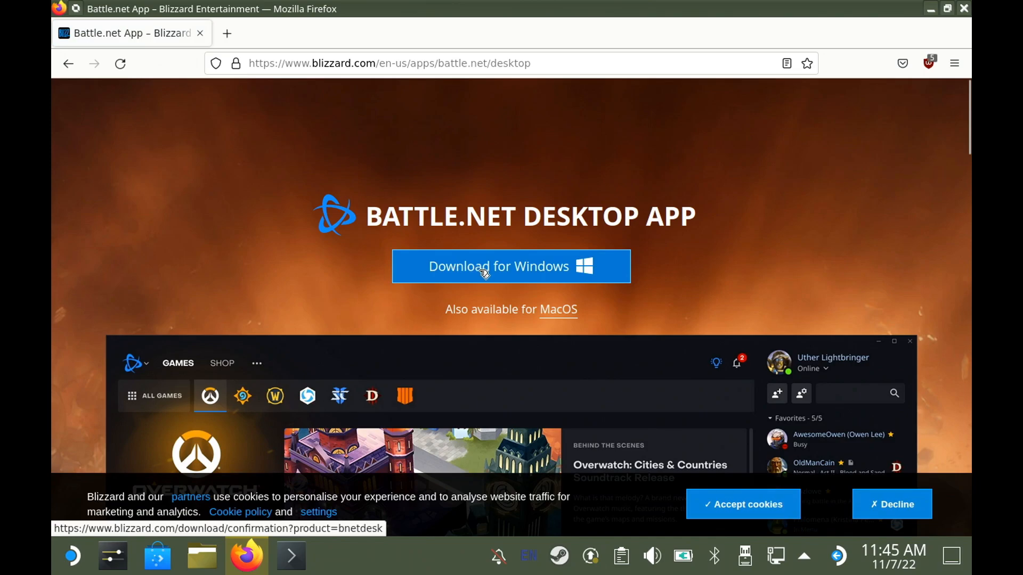
Download the Battle.net desktop app installer for Windows
left_click(511, 266)
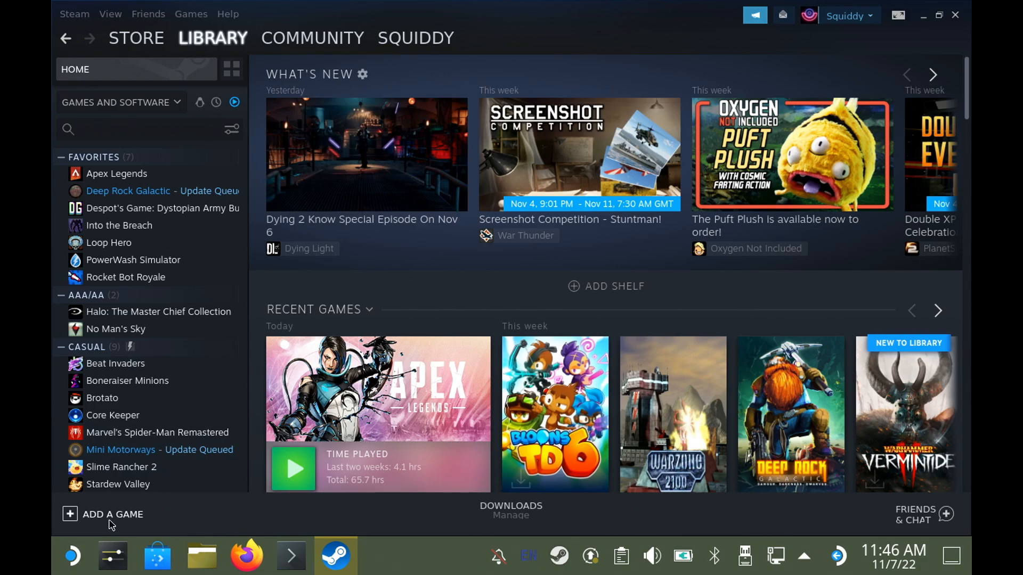
Start adding a non-Steam game and browse to /home/deck/Downloads
left_click(113, 514)
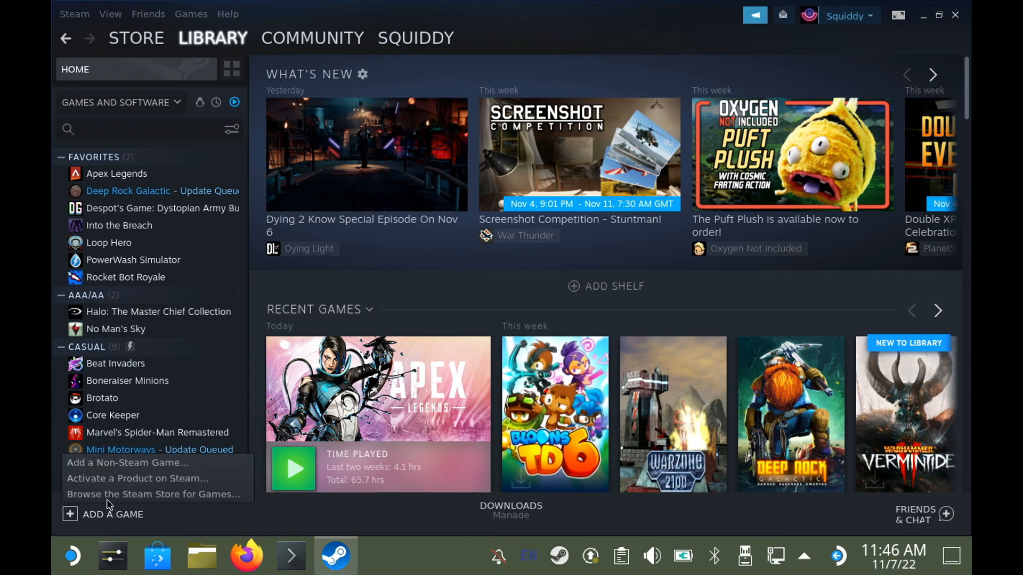
left_click(126, 467)
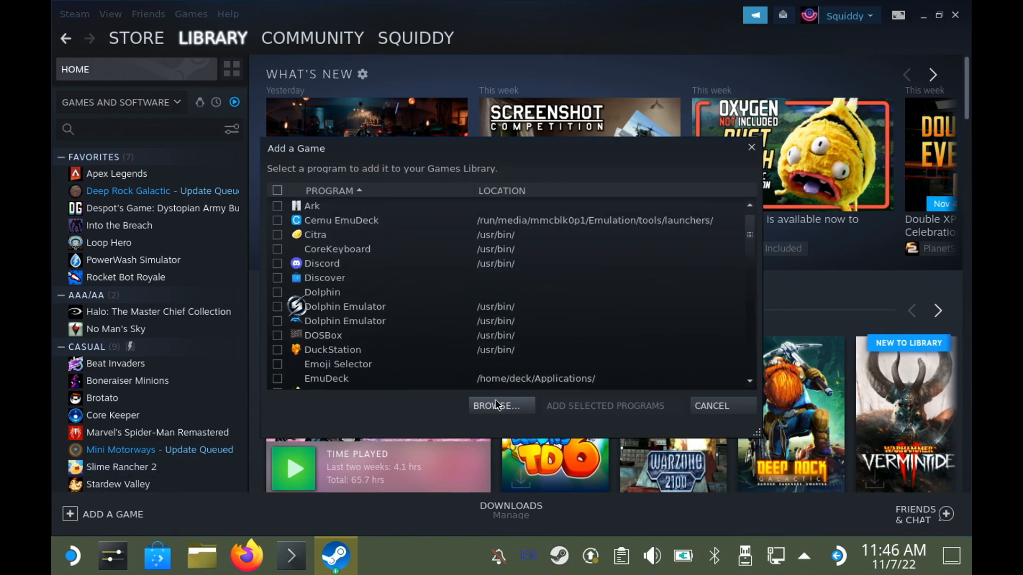
left_click(496, 406)
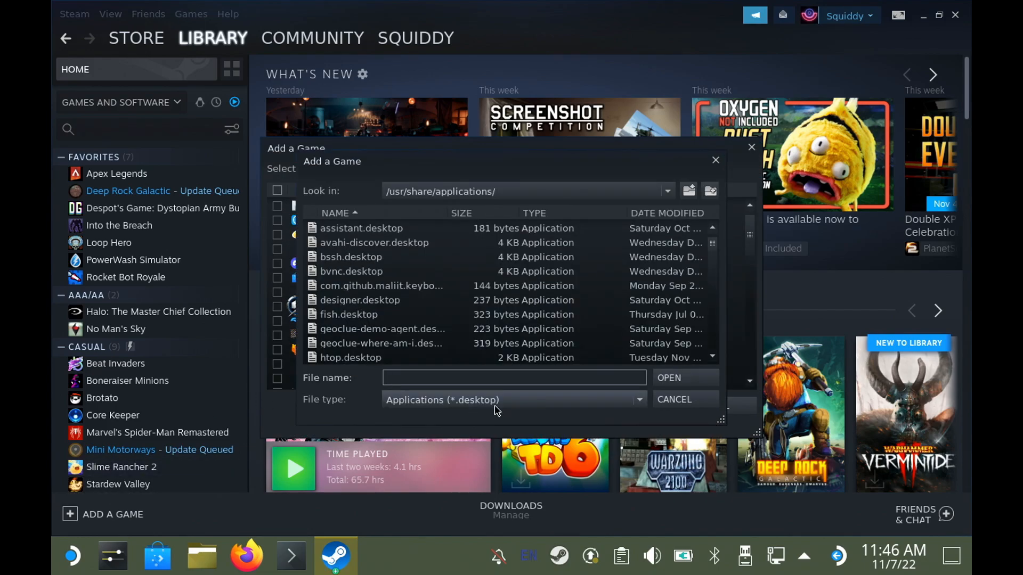
left_click(665, 191)
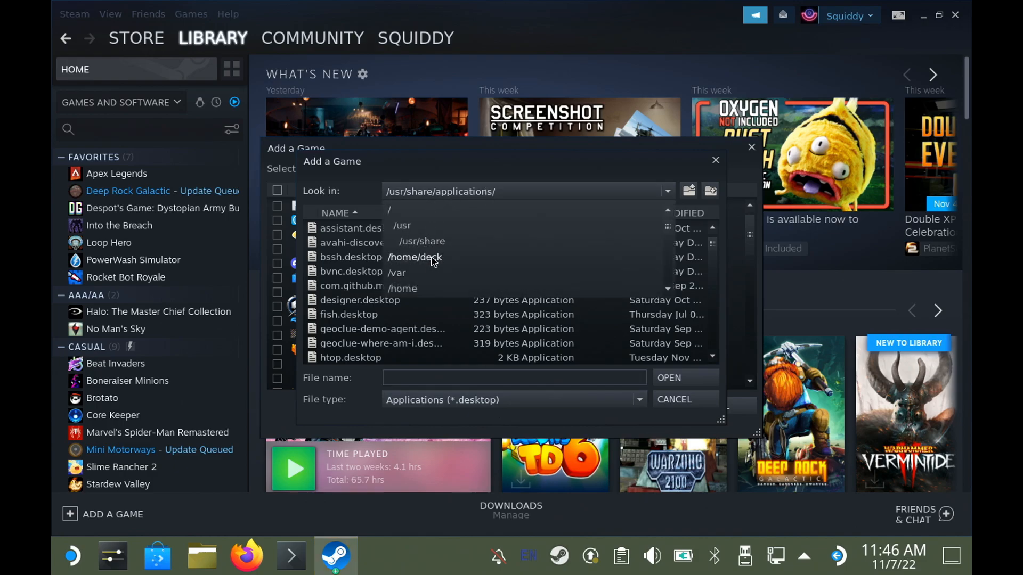
left_click(413, 256)
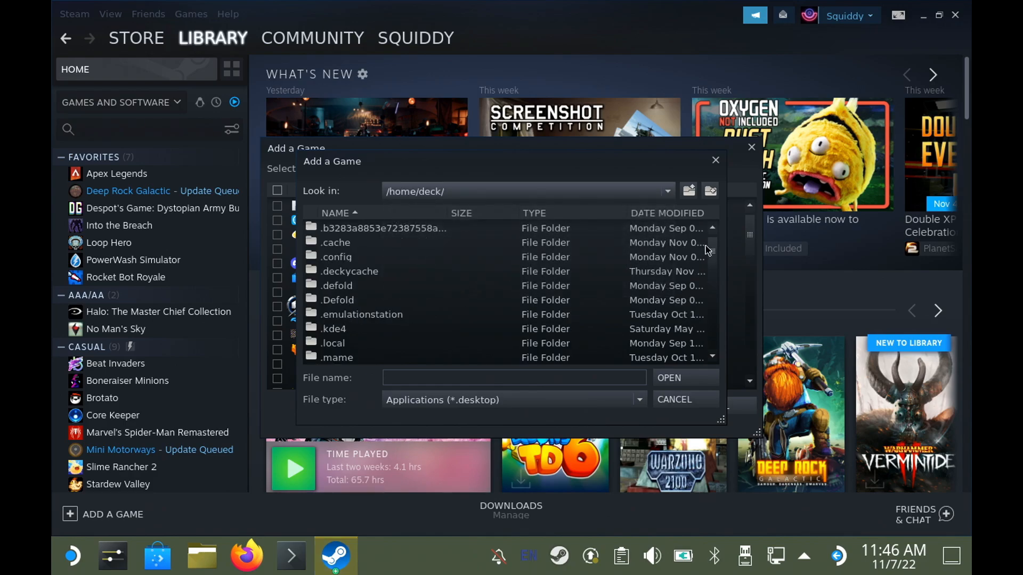
scroll("down", 3)
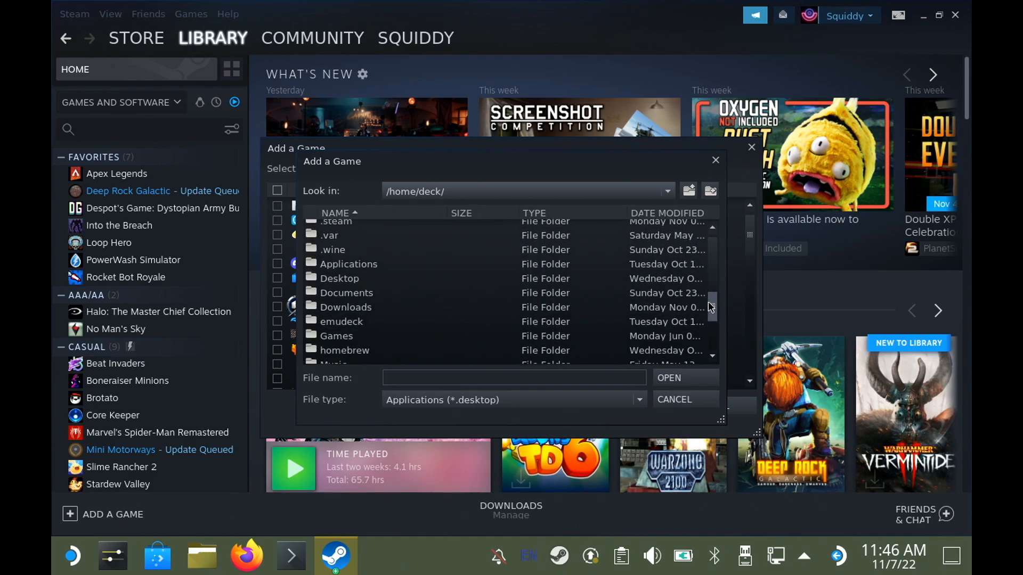
left_click(345, 308)
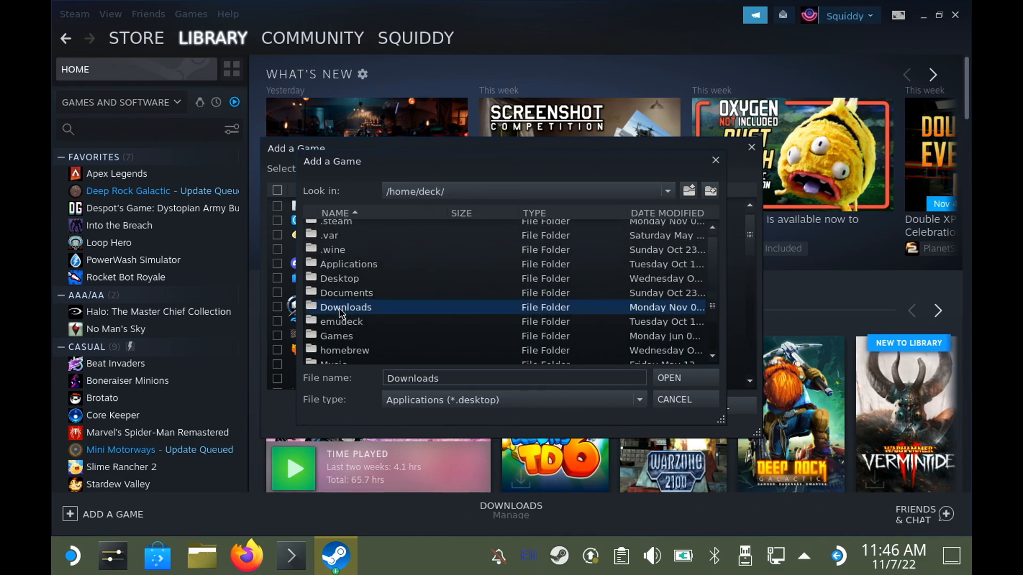
double_click(346, 307)
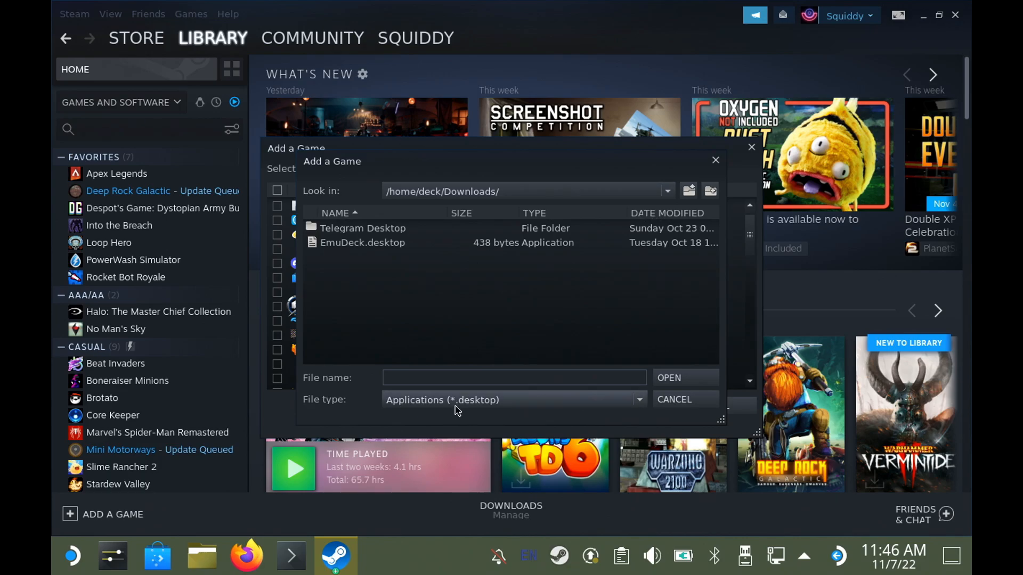
Show All Files, pick Battle.net-Setup.exe and add it to the library
left_click(513, 400)
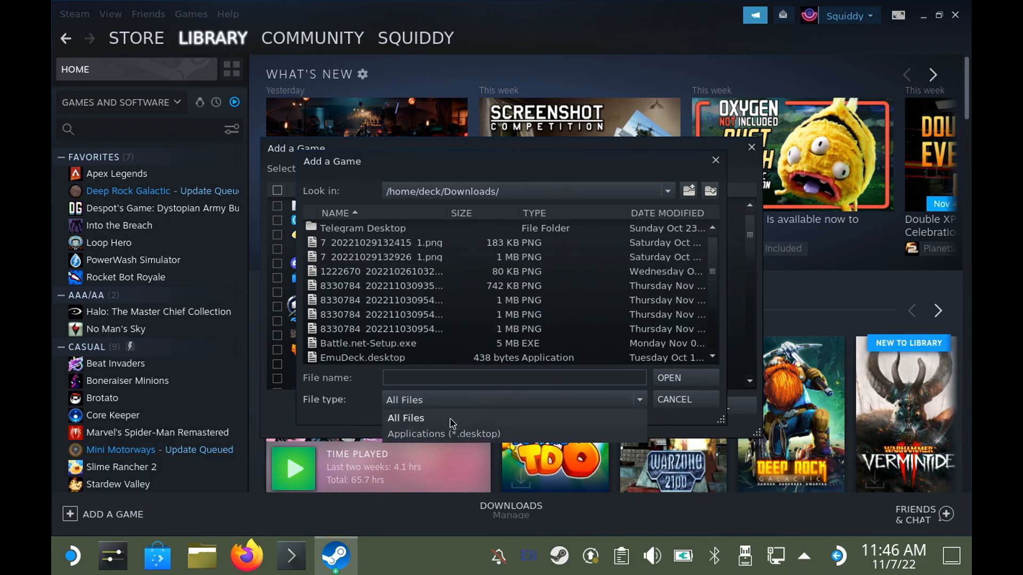
left_click(404, 418)
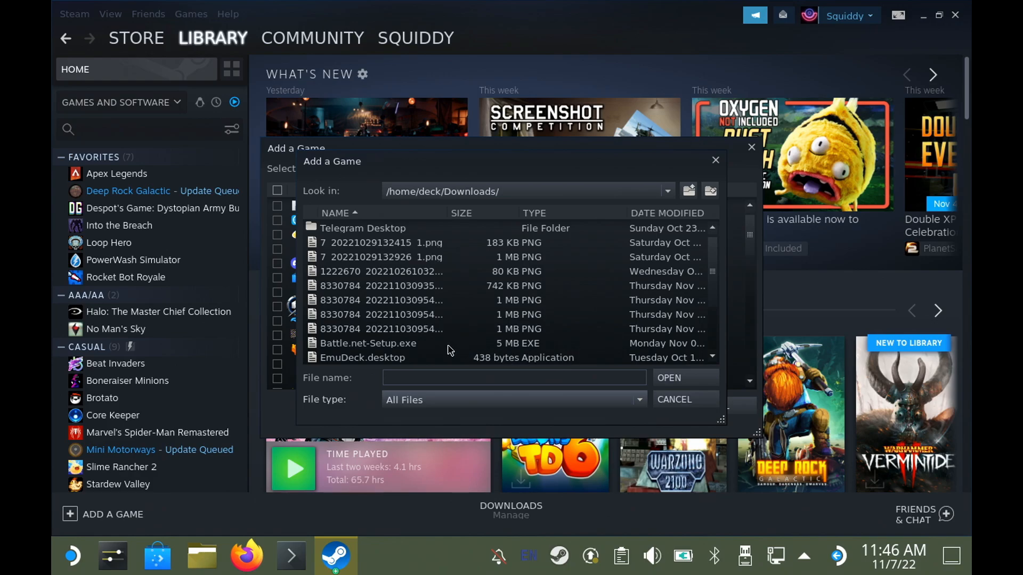
left_click(368, 343)
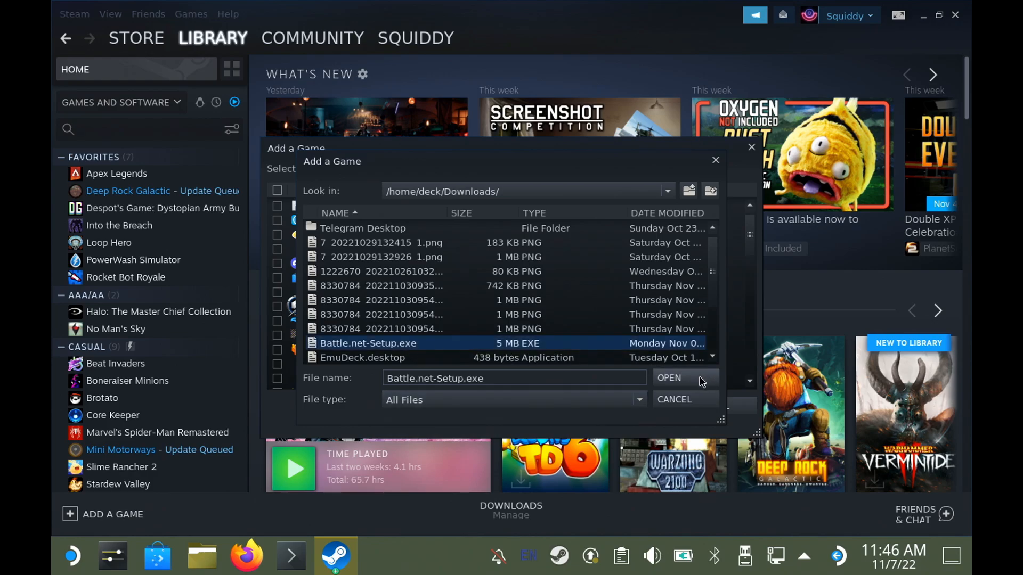
left_click(668, 381)
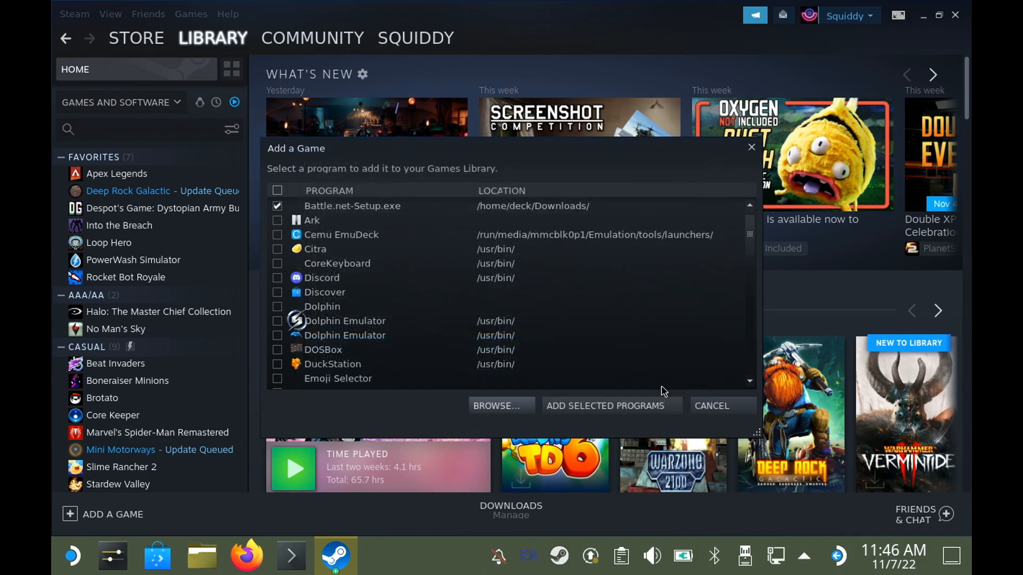
mouse_move(610, 405)
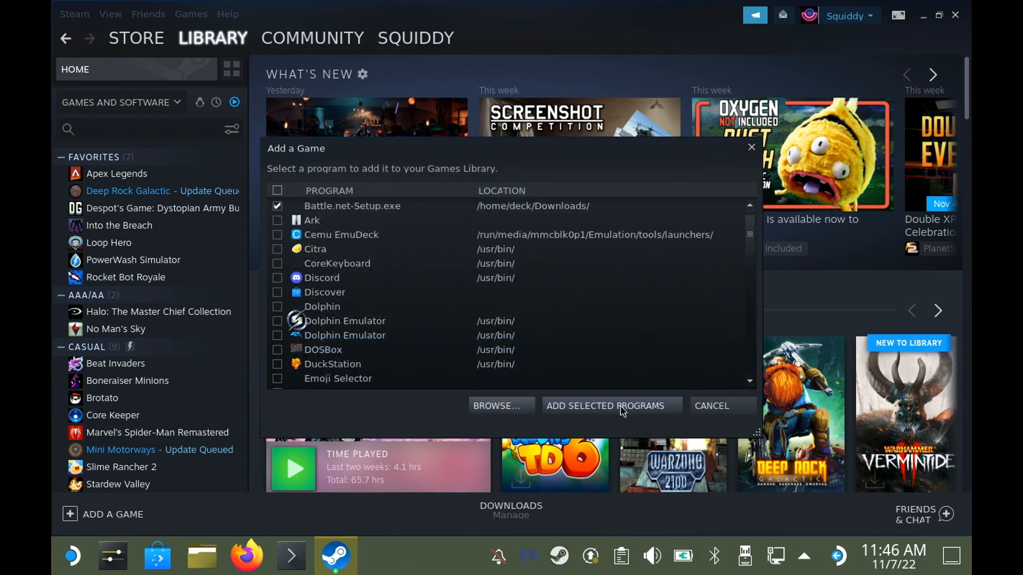
left_click(709, 406)
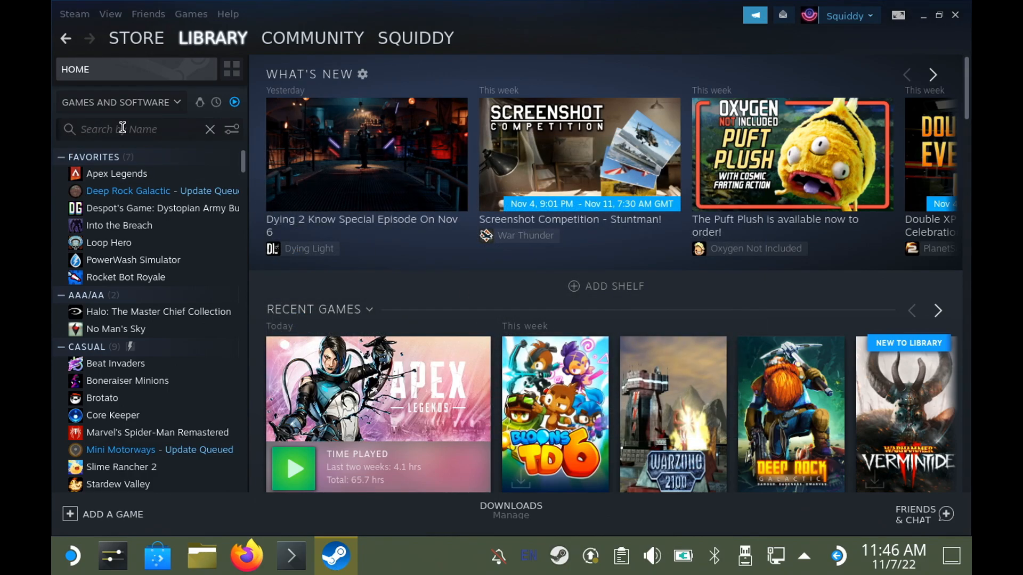
Search the library for 'battle' and open Battle.net-Setup.exe's Properties
type("battle")
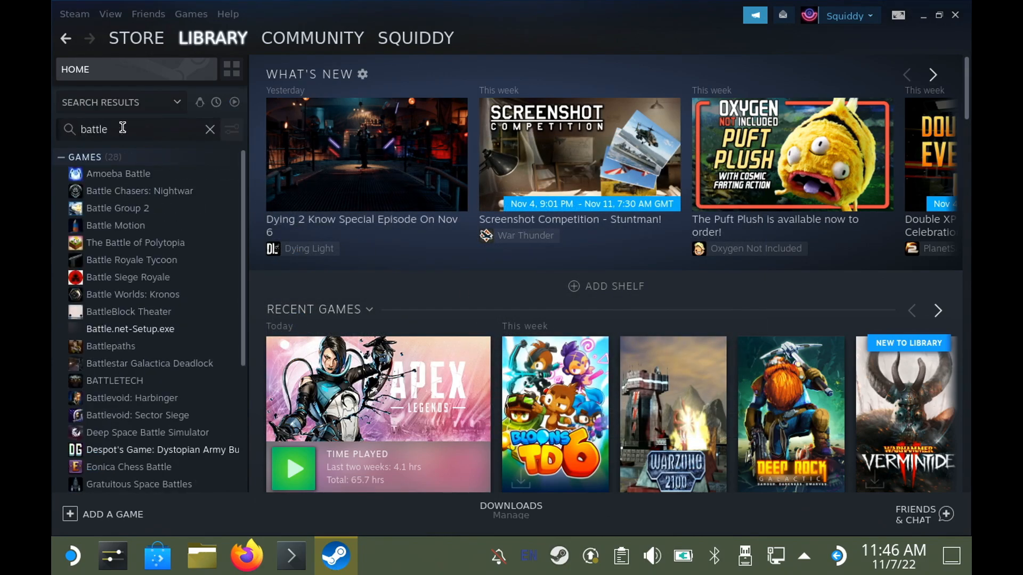
mouse_move(146, 276)
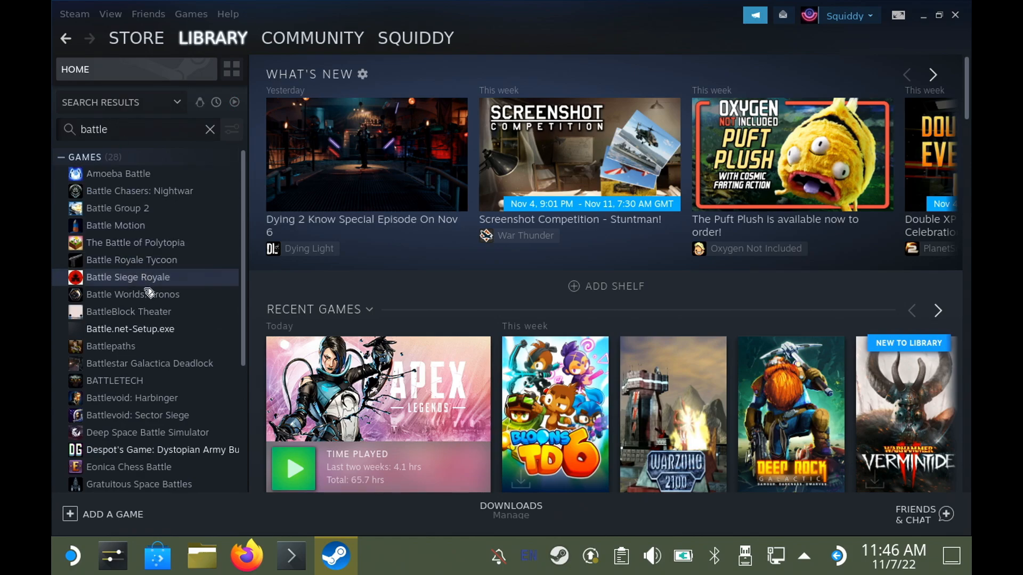
left_click(129, 328)
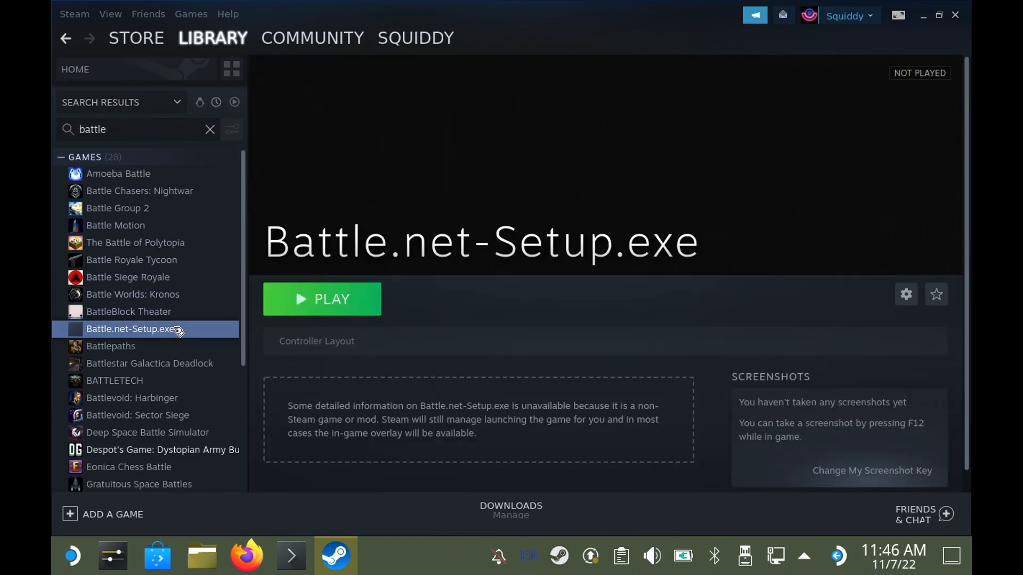
right_click(131, 329)
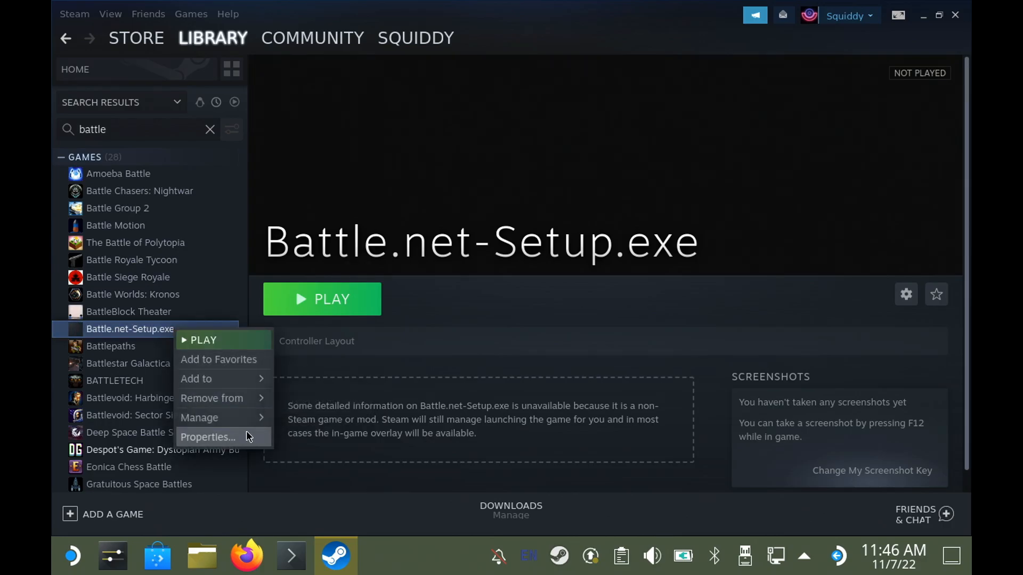
left_click(207, 437)
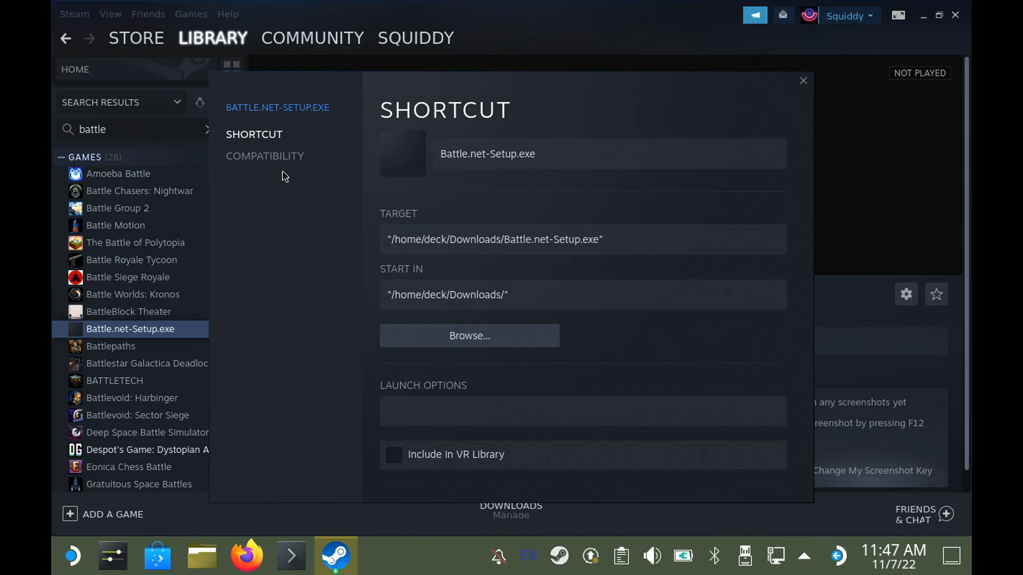
Under Compatibility, force the GE-Proton7-39 Steam Play tool for Battle.net-Setup.exe
left_click(265, 156)
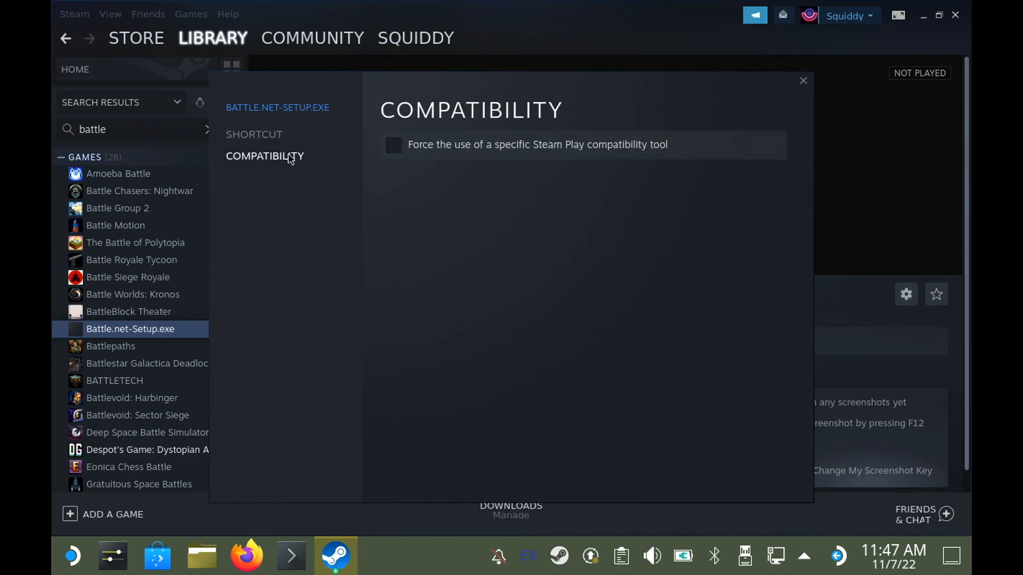
left_click(393, 145)
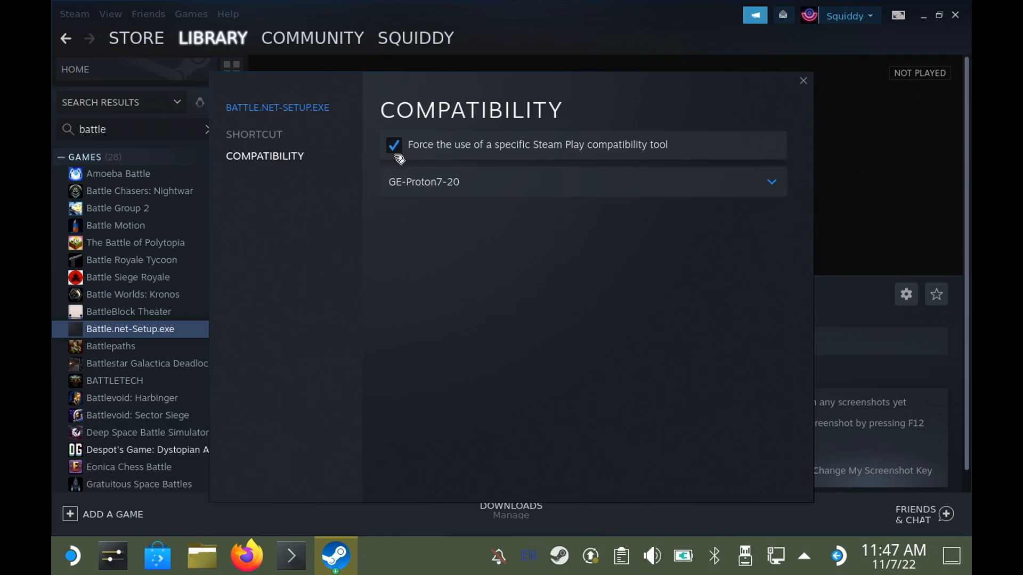
left_click(581, 182)
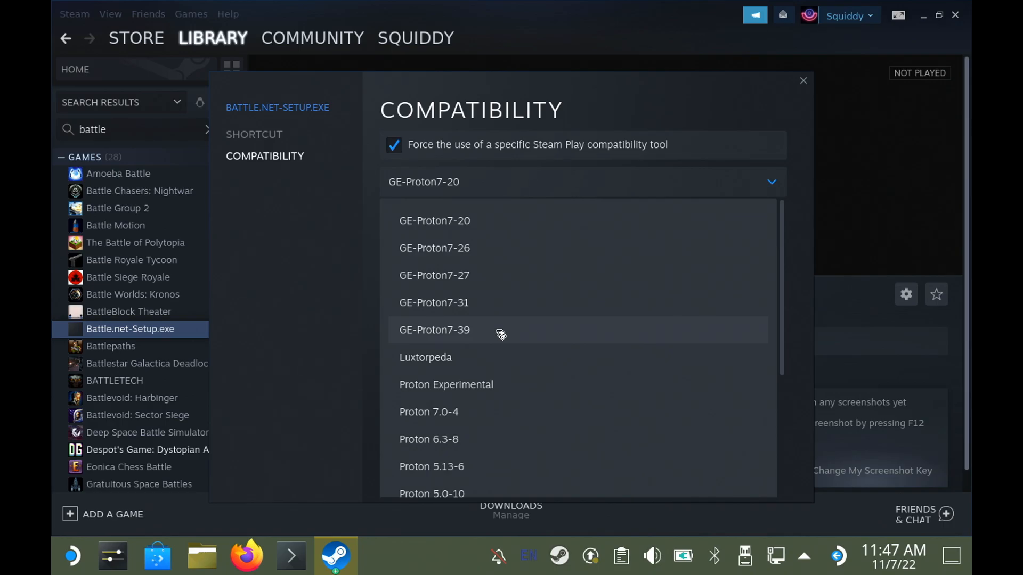
left_click(433, 329)
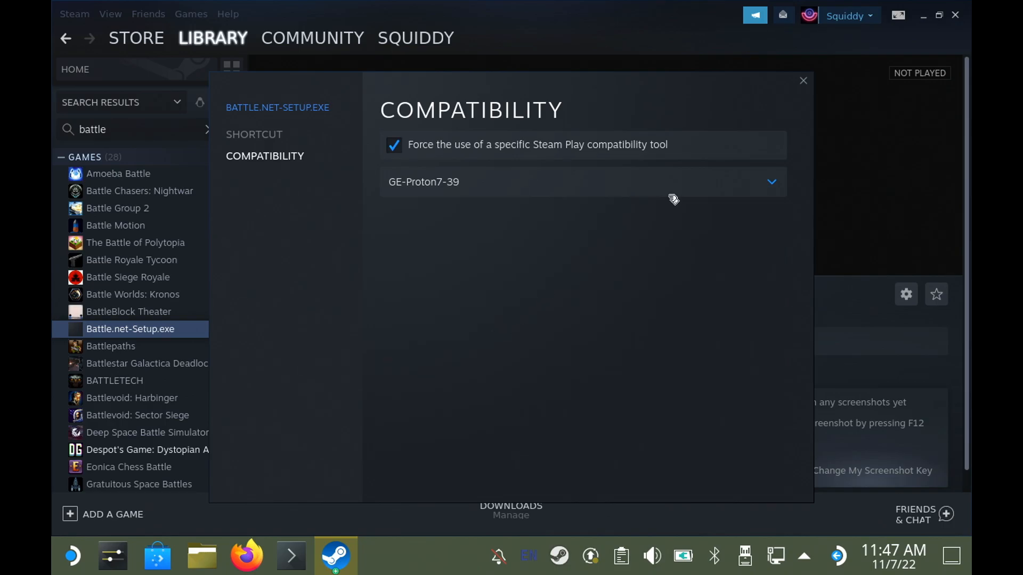
Close Properties, play Battle.net-Setup.exe and choose English (UK) as language
left_click(801, 81)
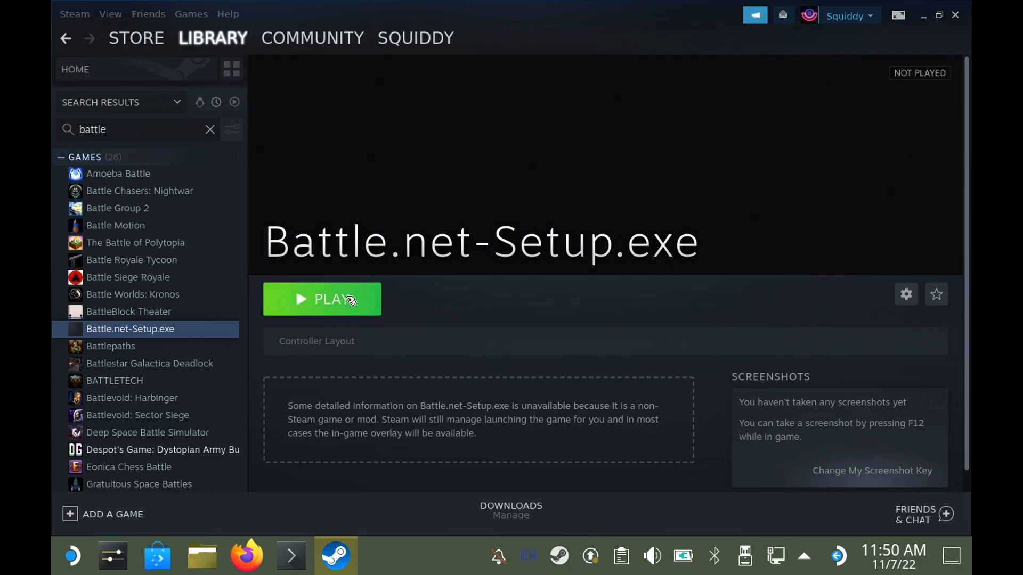
left_click(322, 299)
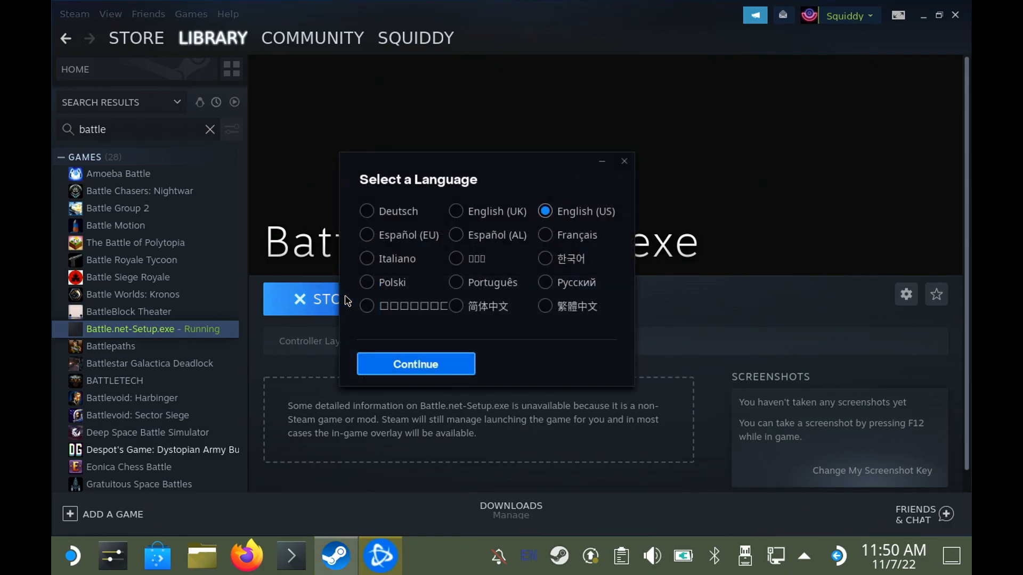
mouse_move(470, 225)
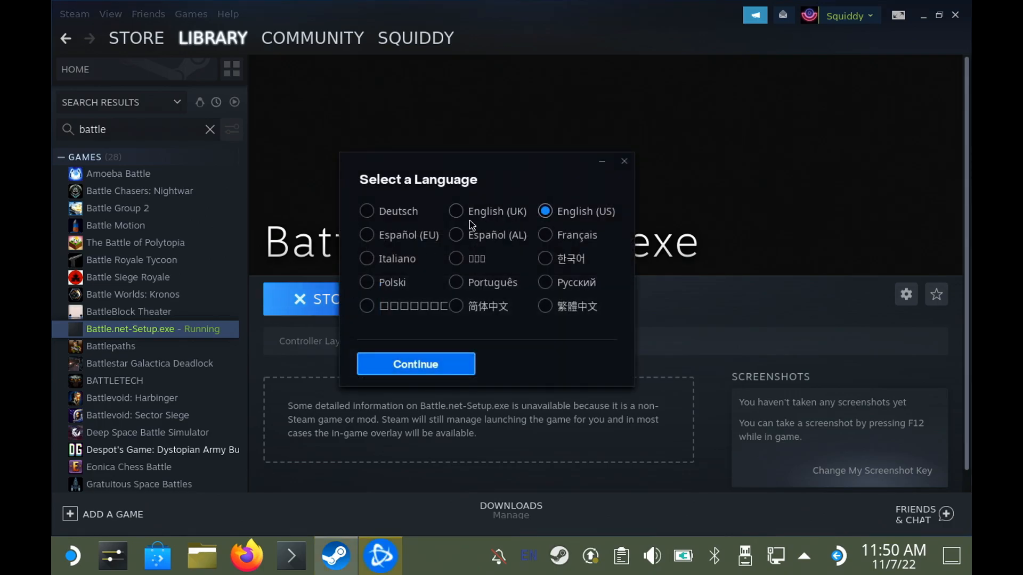
left_click(455, 211)
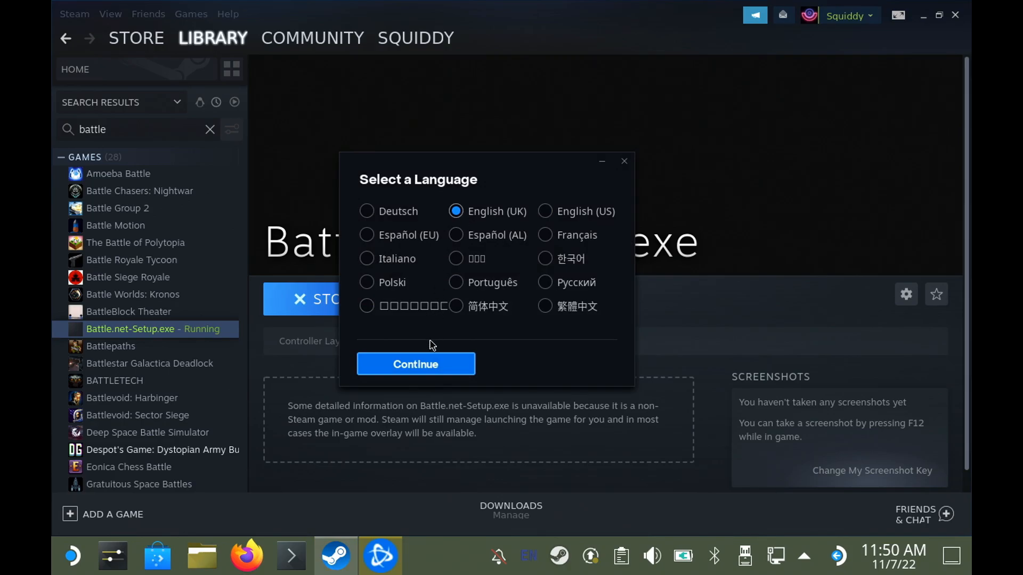
Continue, then browse the install location picker to Z:\run\media\mmcblk0p1
left_click(416, 364)
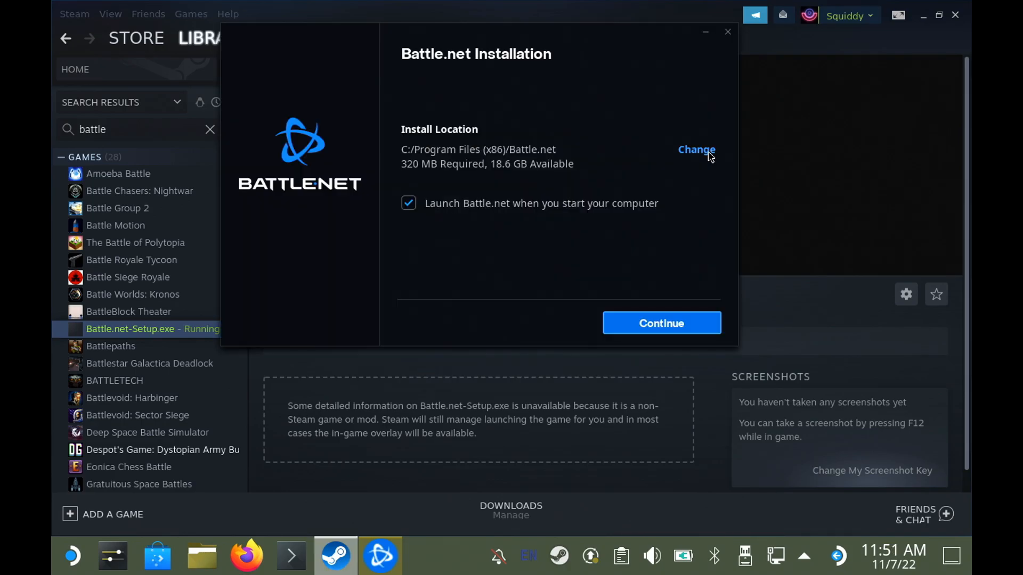
left_click(696, 149)
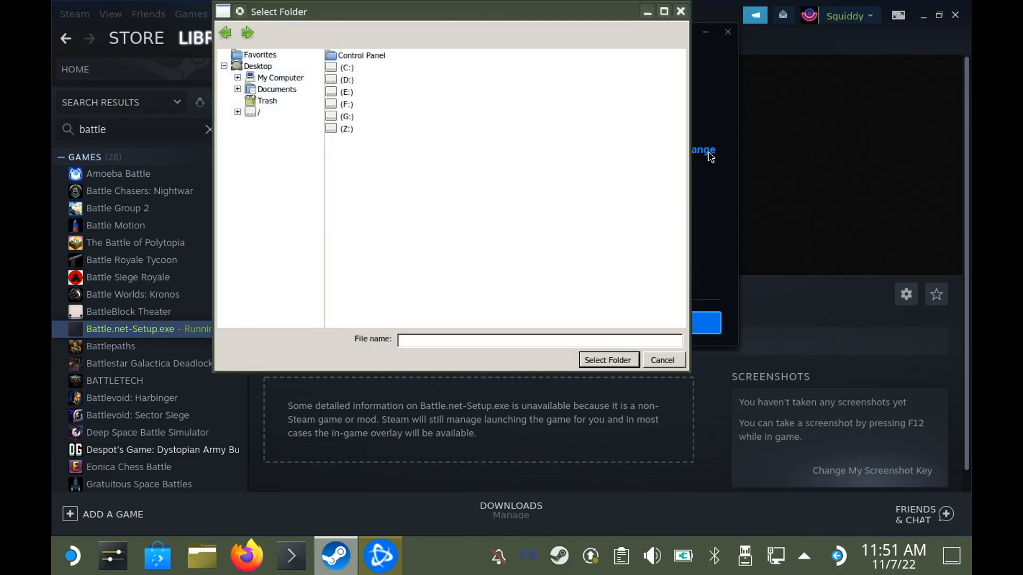
left_click(345, 128)
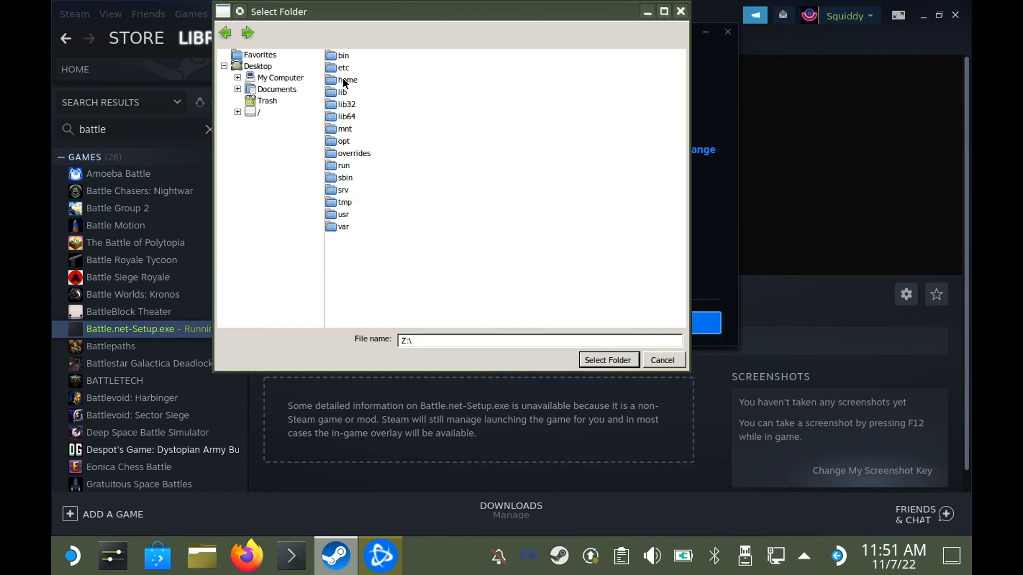
double_click(343, 165)
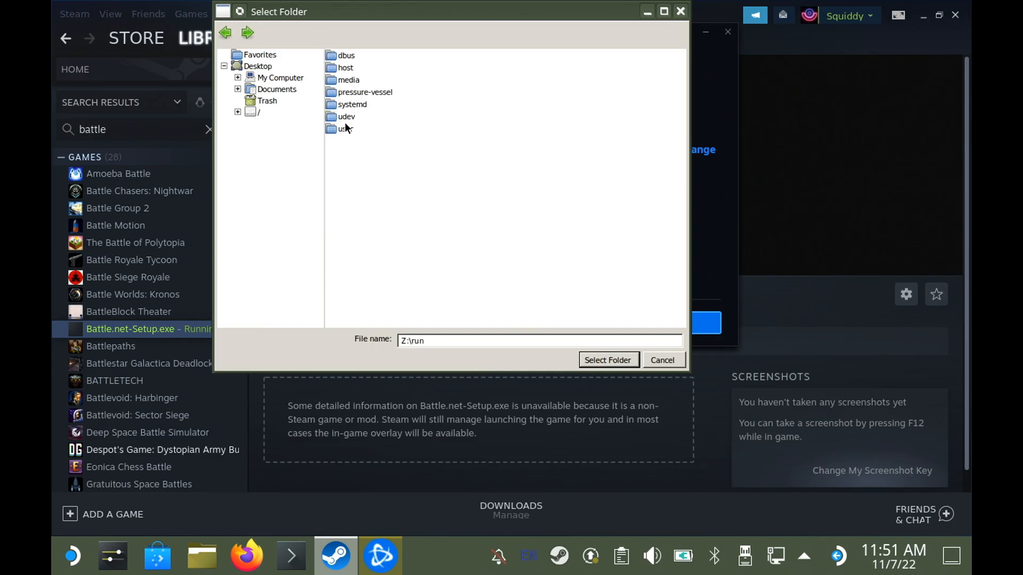
double_click(348, 79)
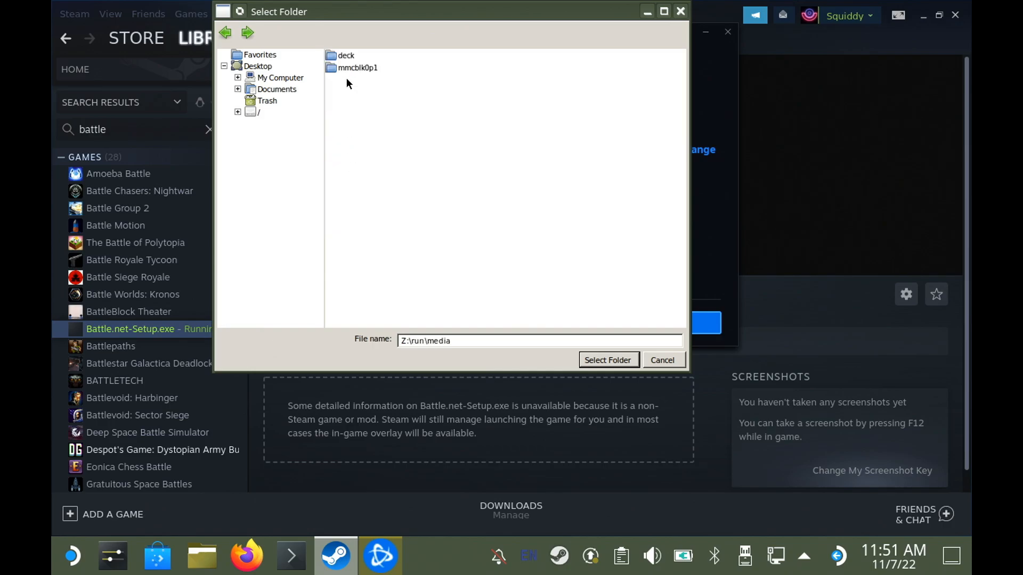
mouse_move(357, 73)
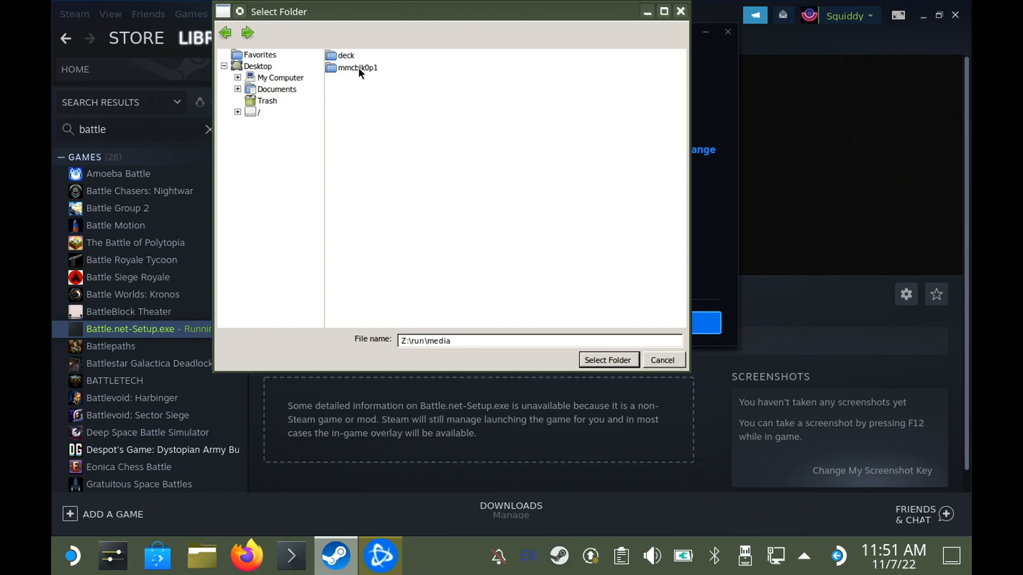
double_click(357, 67)
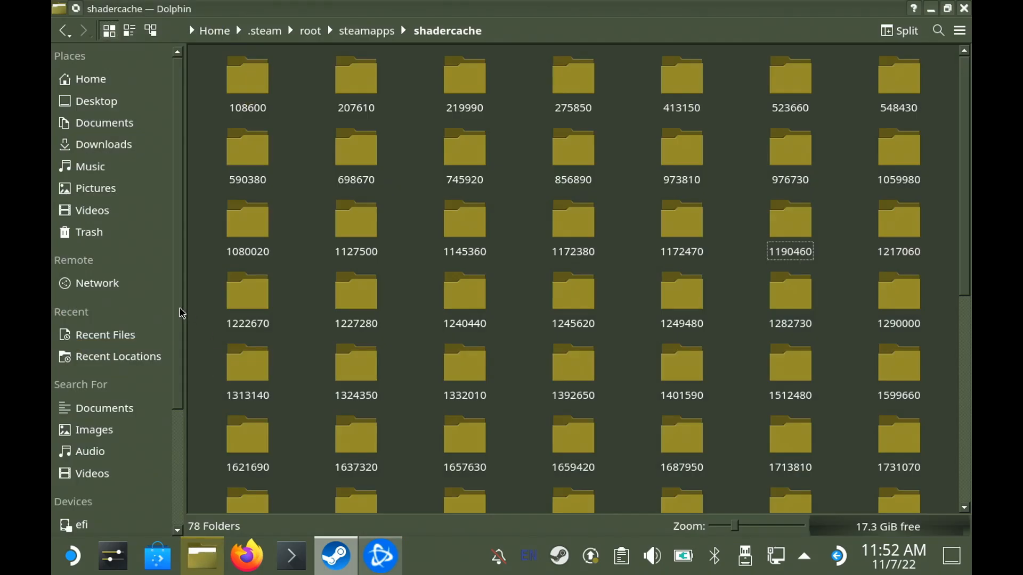
Open the primary SD card in Dolphin and begin creating a new folder
scroll("down", 3)
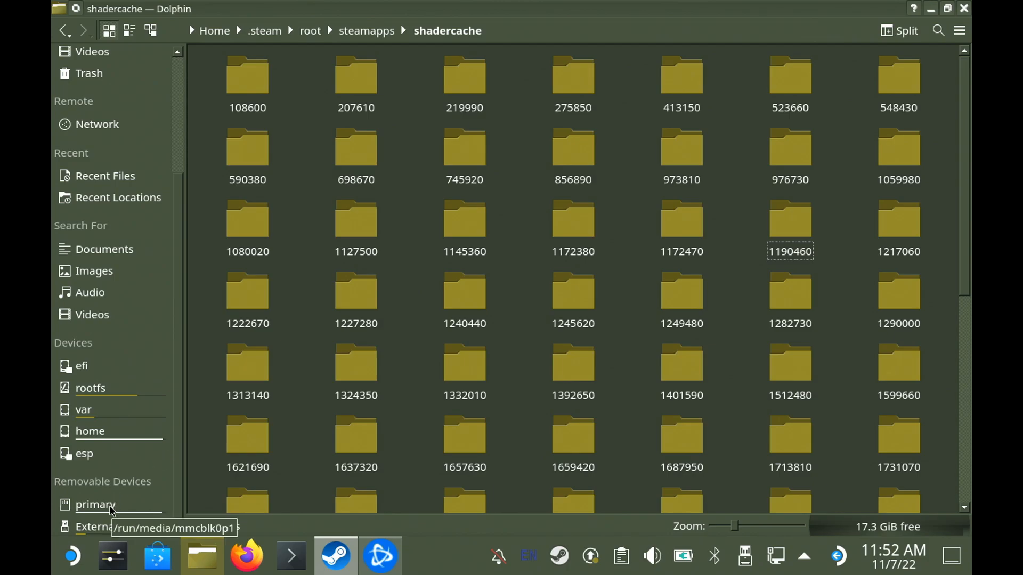
left_click(96, 504)
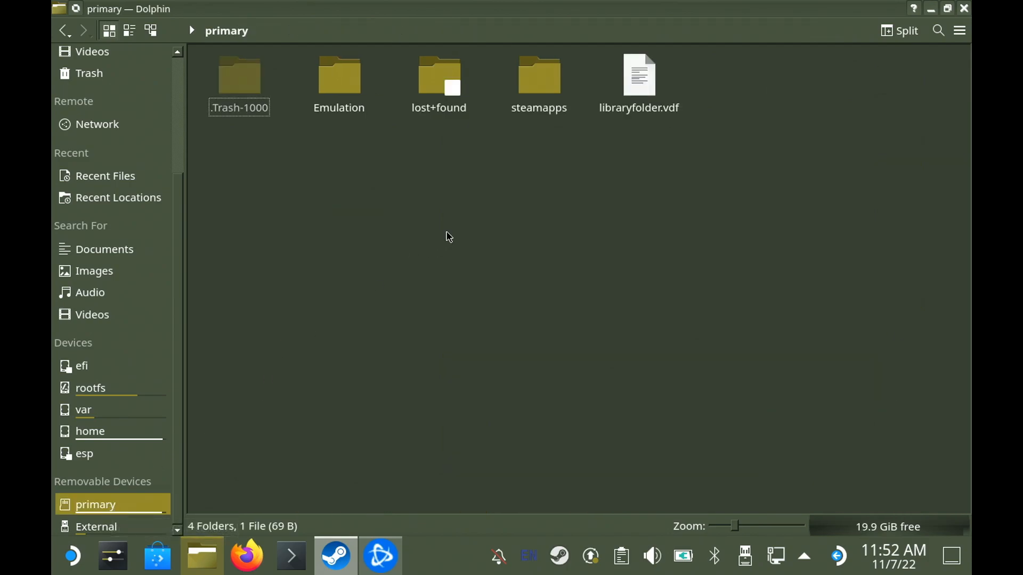
right_click(446, 236)
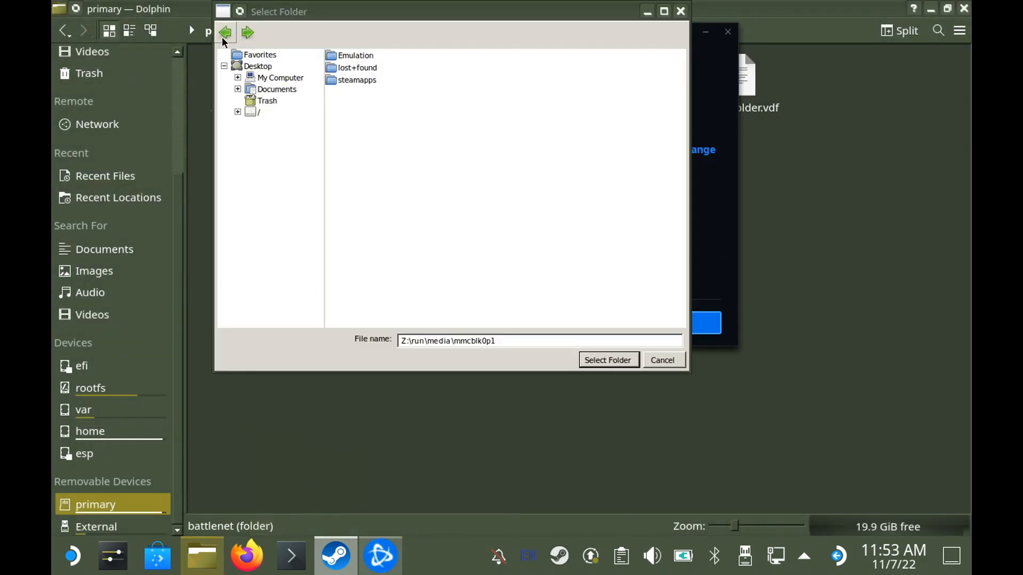
Choose the battlenet folder under mmcblk0p1 as the Battle.net install location
left_click(224, 32)
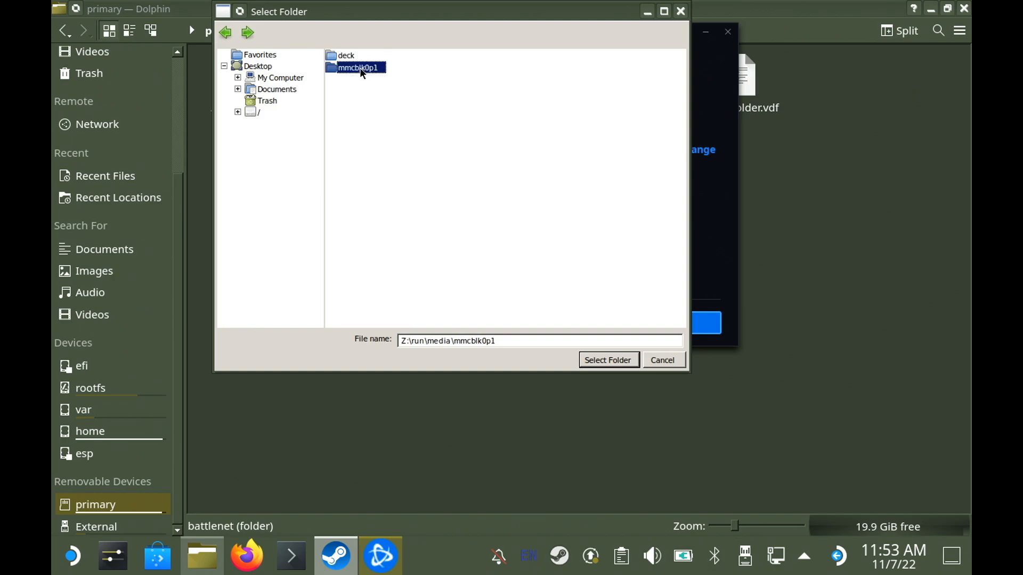
double_click(356, 67)
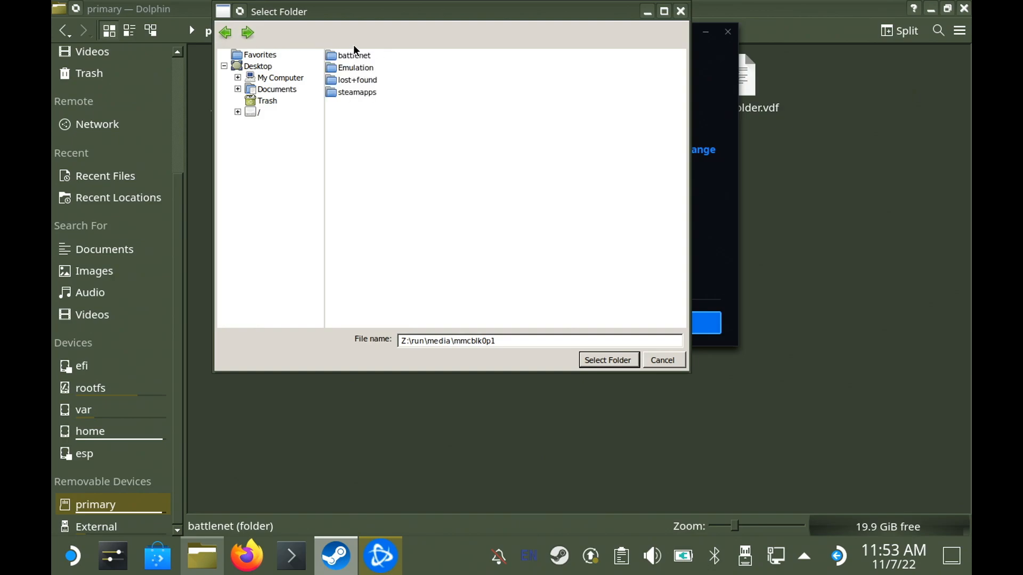
left_click(355, 55)
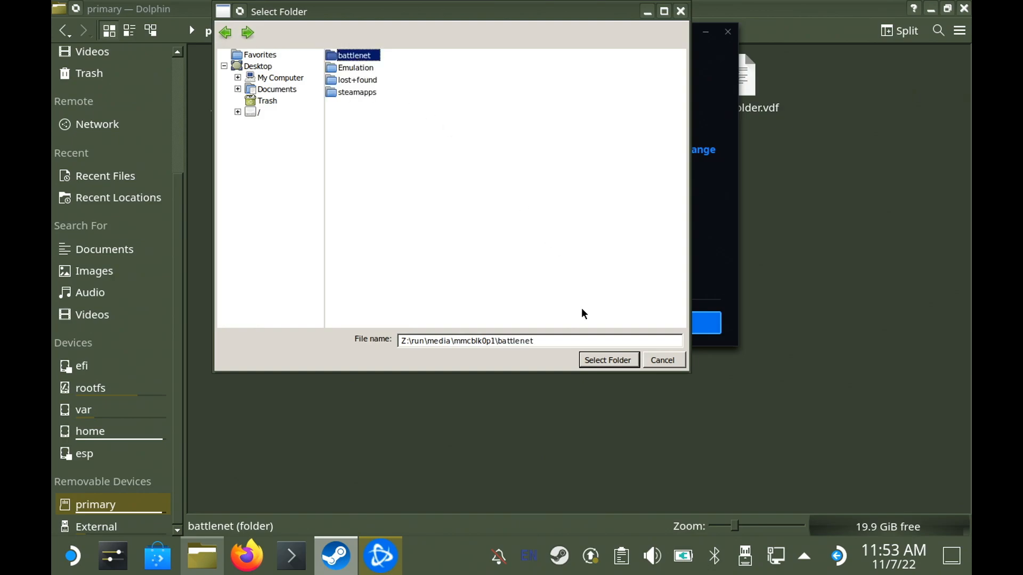
left_click(607, 360)
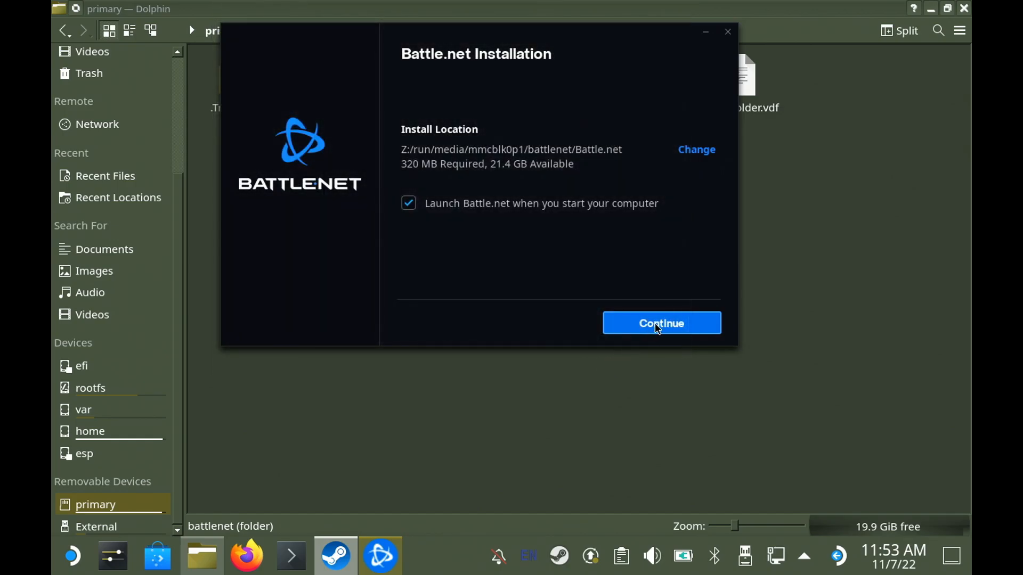
Stop the running Battle.net setup and confirm exiting it
left_click(661, 323)
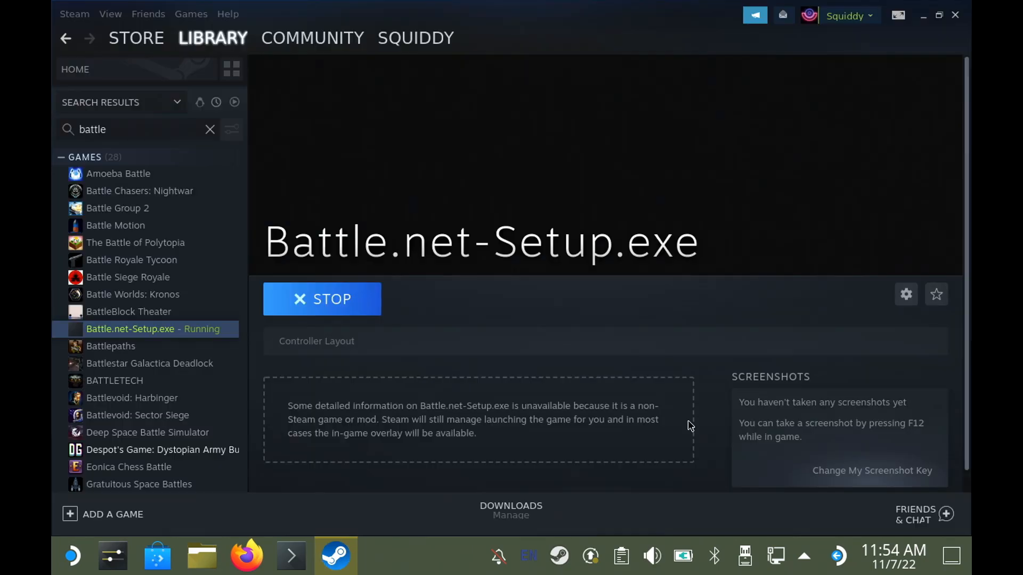
left_click(322, 299)
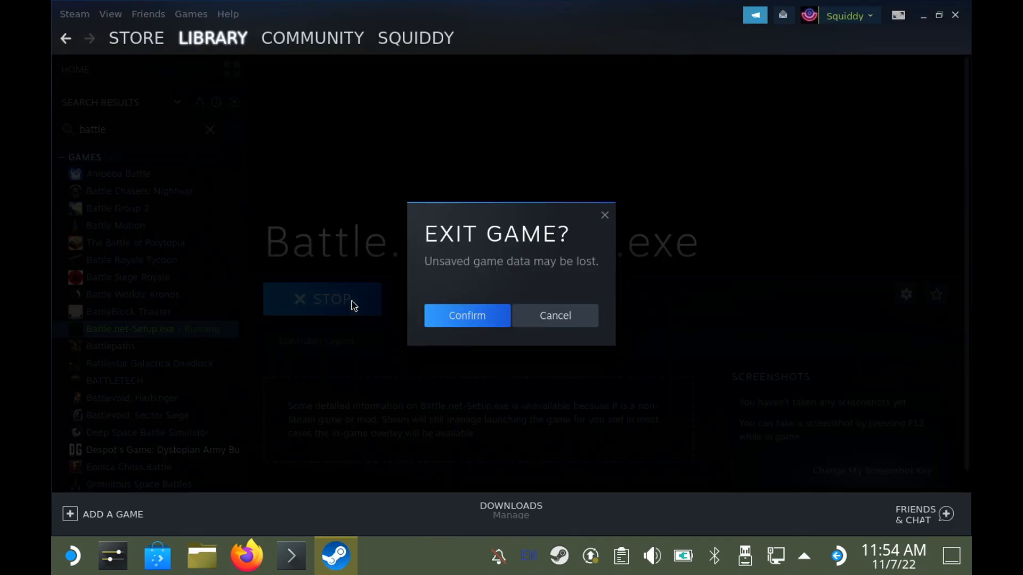
left_click(554, 315)
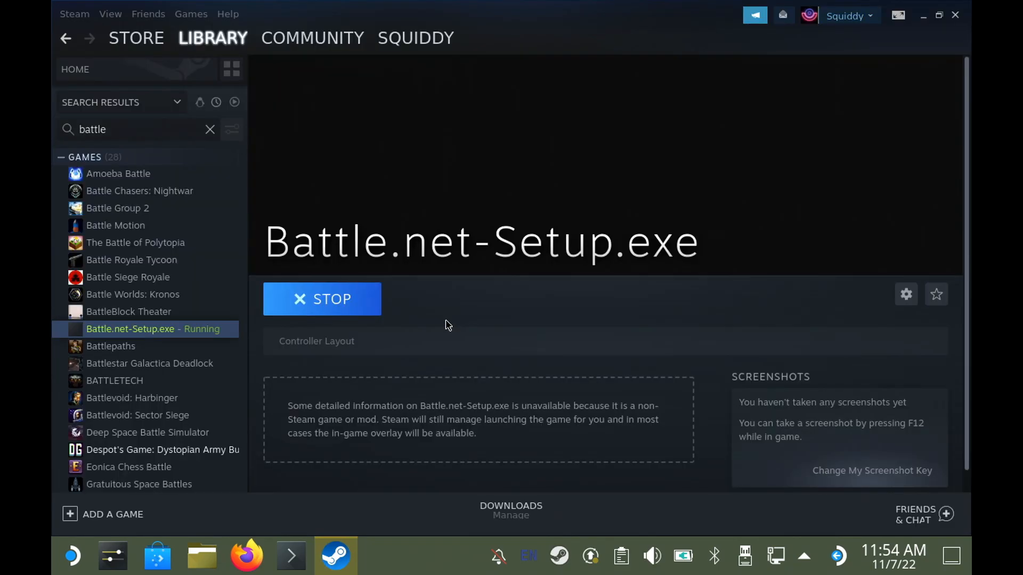
left_click(322, 299)
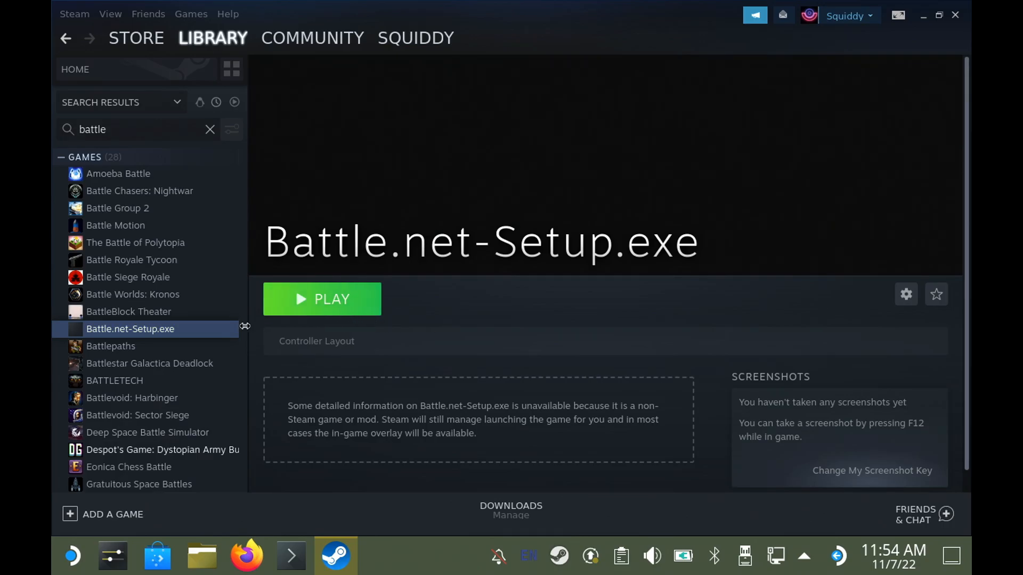
Remove Battle.net-Setup.exe from the library and bring up Add a Non-Steam Game
right_click(130, 328)
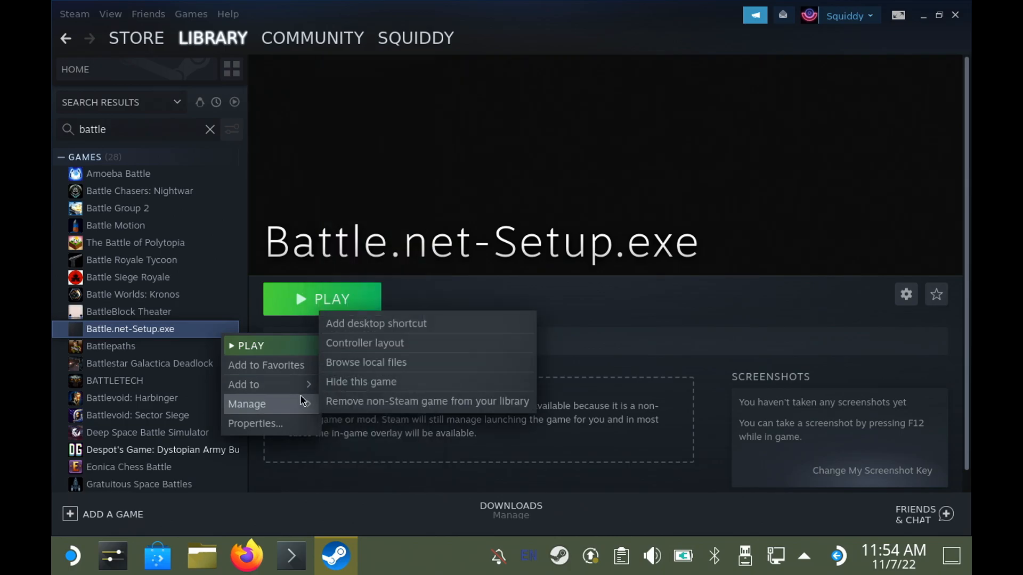
mouse_move(356, 401)
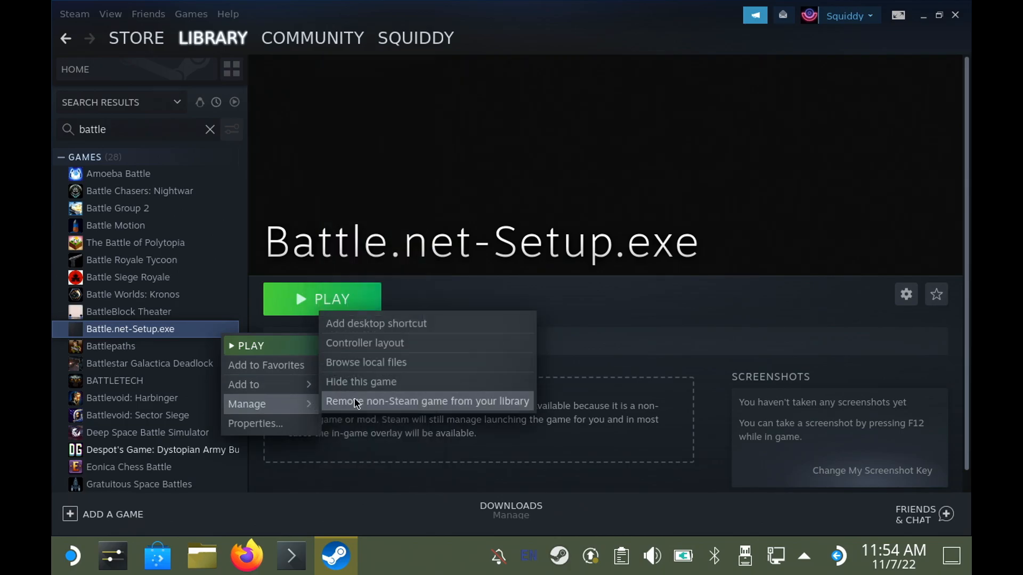
left_click(427, 401)
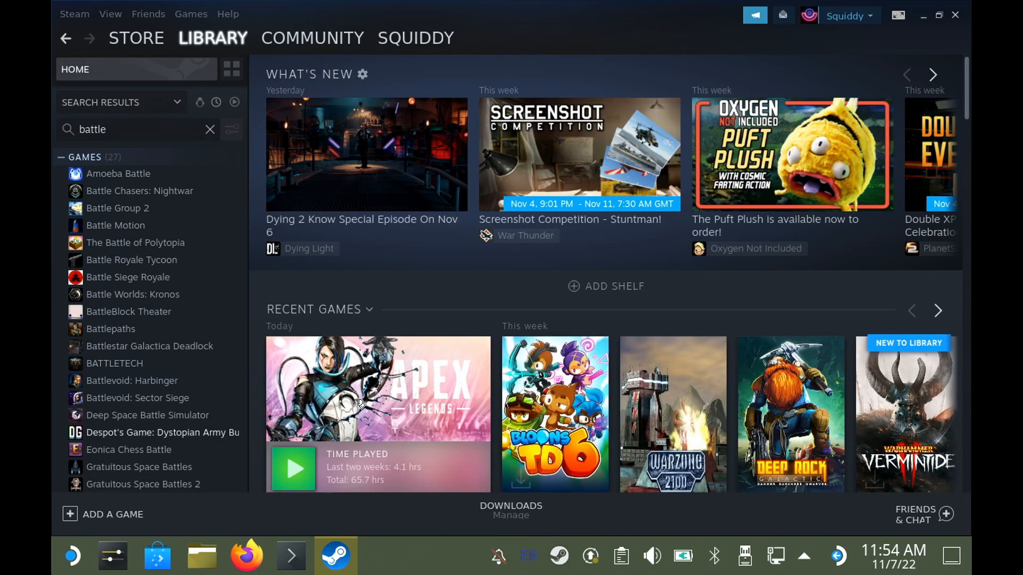
left_click(103, 514)
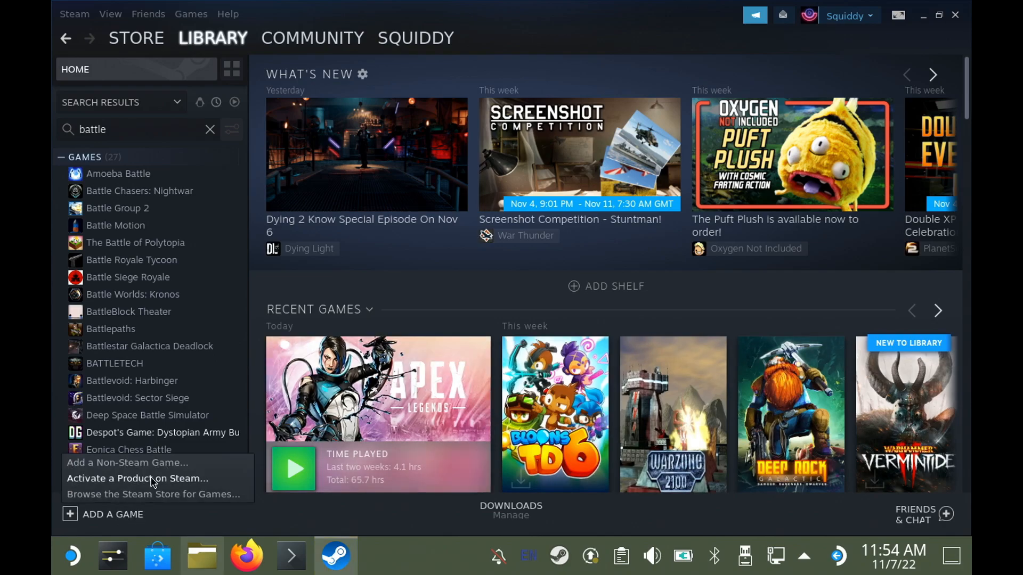
mouse_move(152, 470)
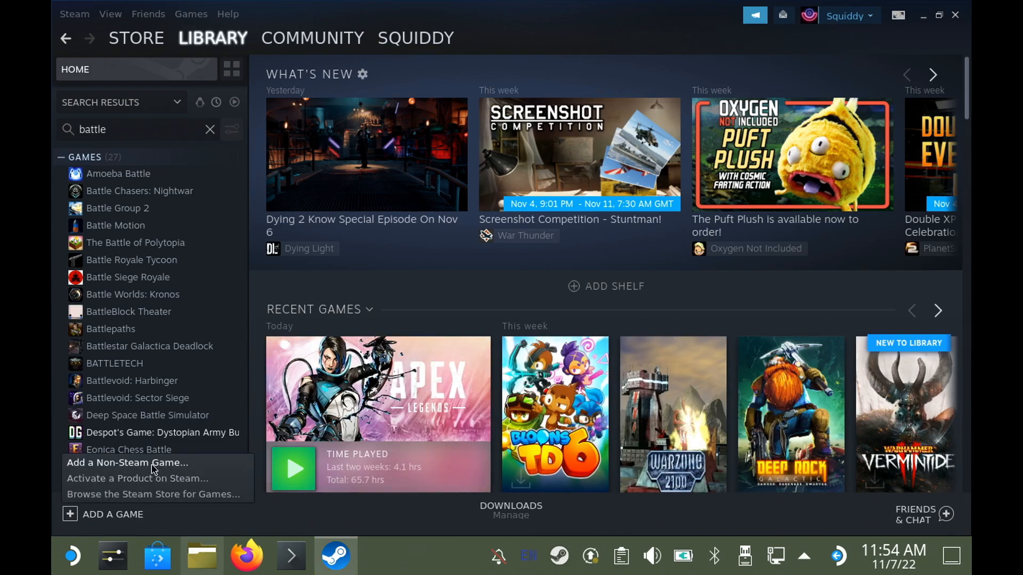
left_click(127, 462)
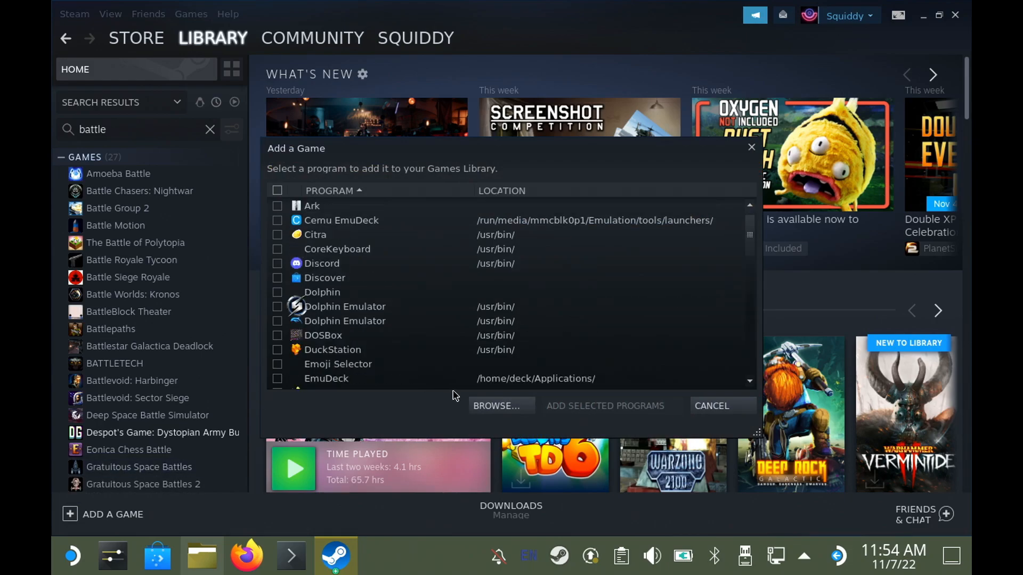
Browse to /run/media/mmcblk0p1/battlenet/Battle.net on the SD card
left_click(496, 406)
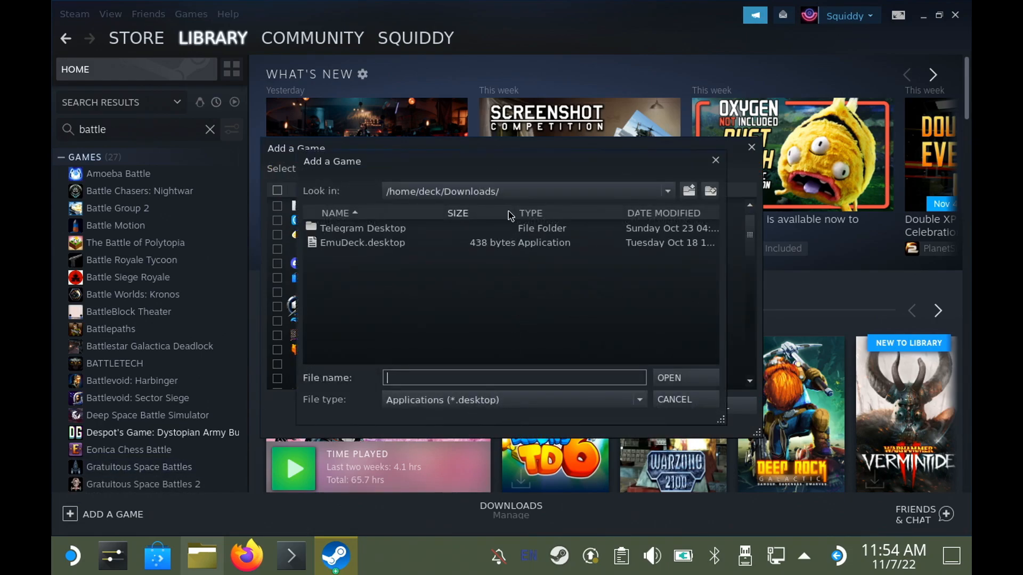
left_click(665, 191)
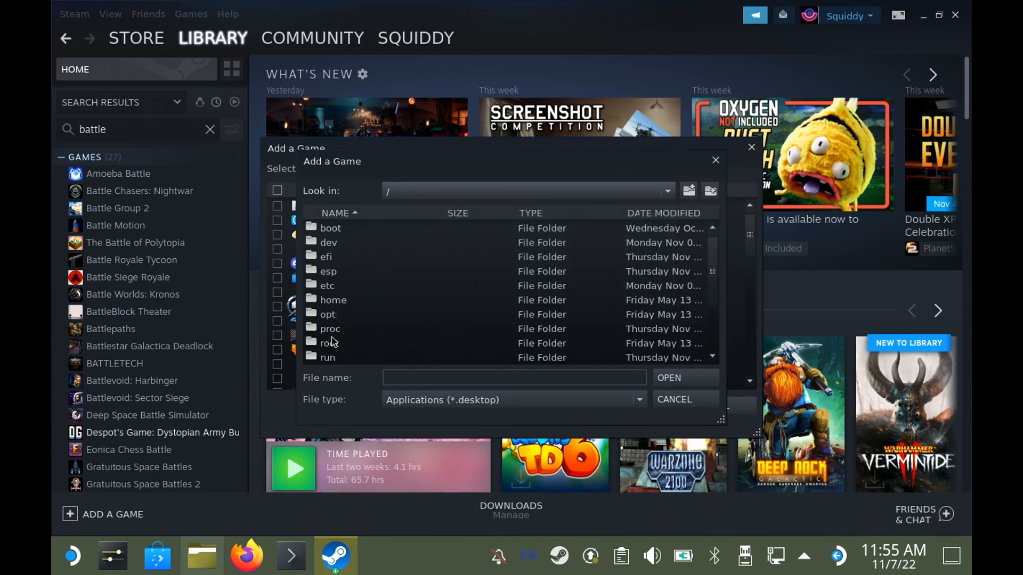
double_click(326, 358)
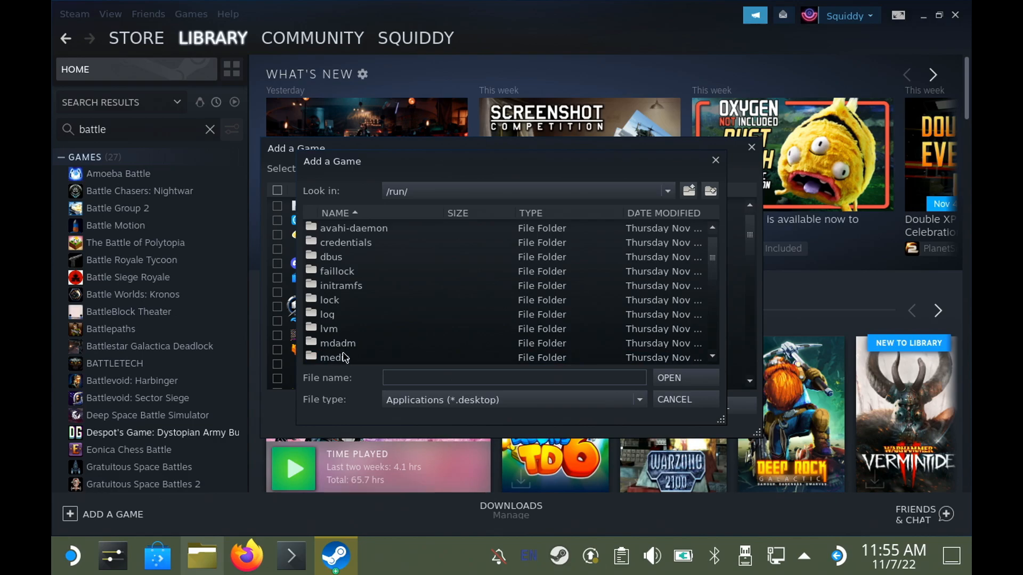
double_click(334, 357)
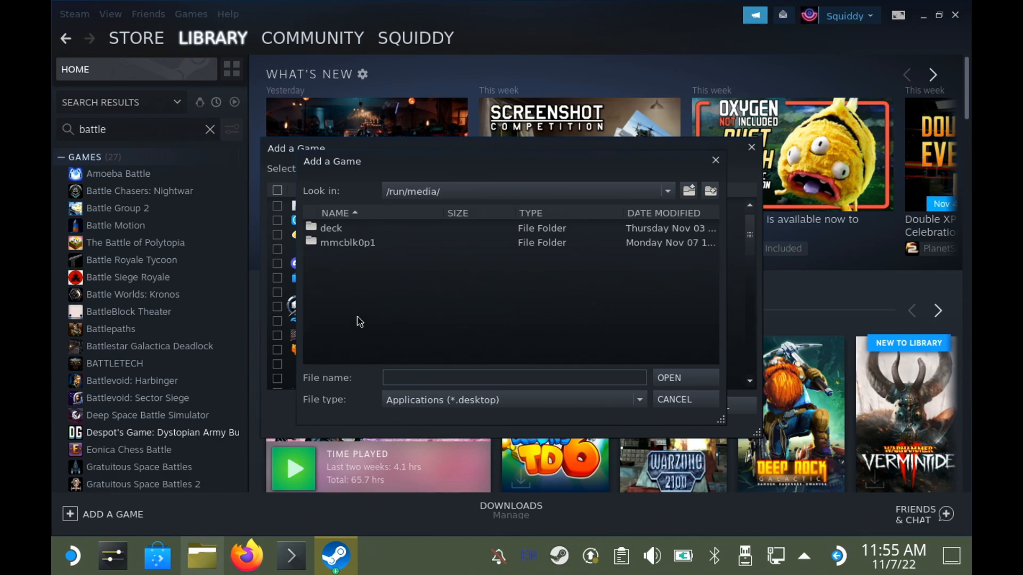
mouse_move(364, 253)
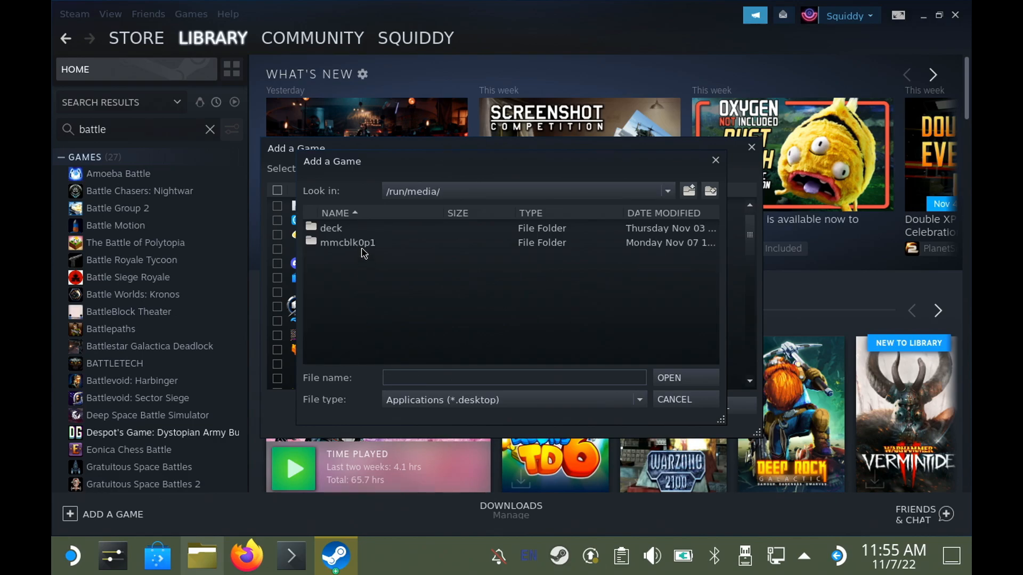
double_click(347, 241)
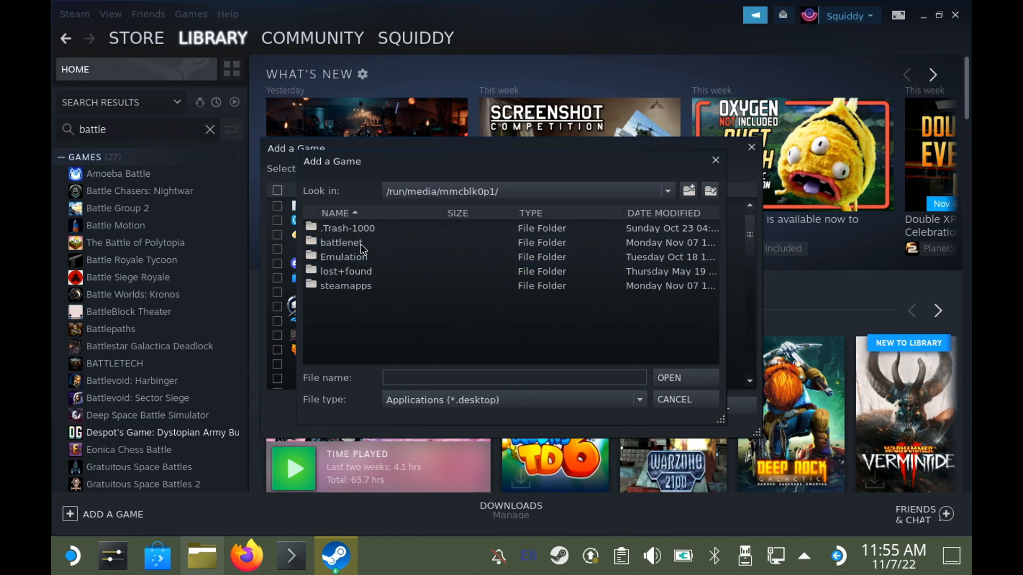
double_click(342, 241)
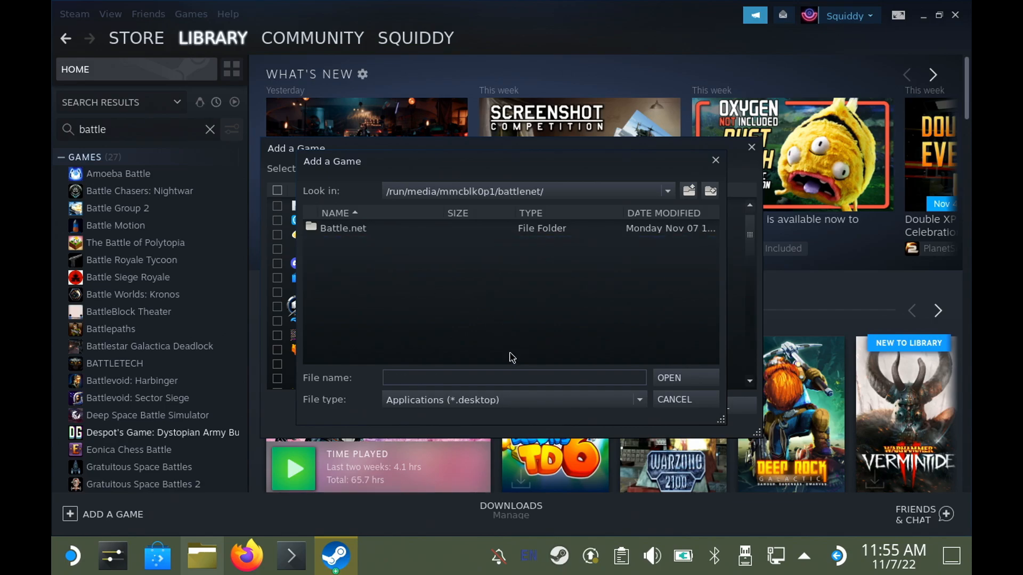
double_click(342, 227)
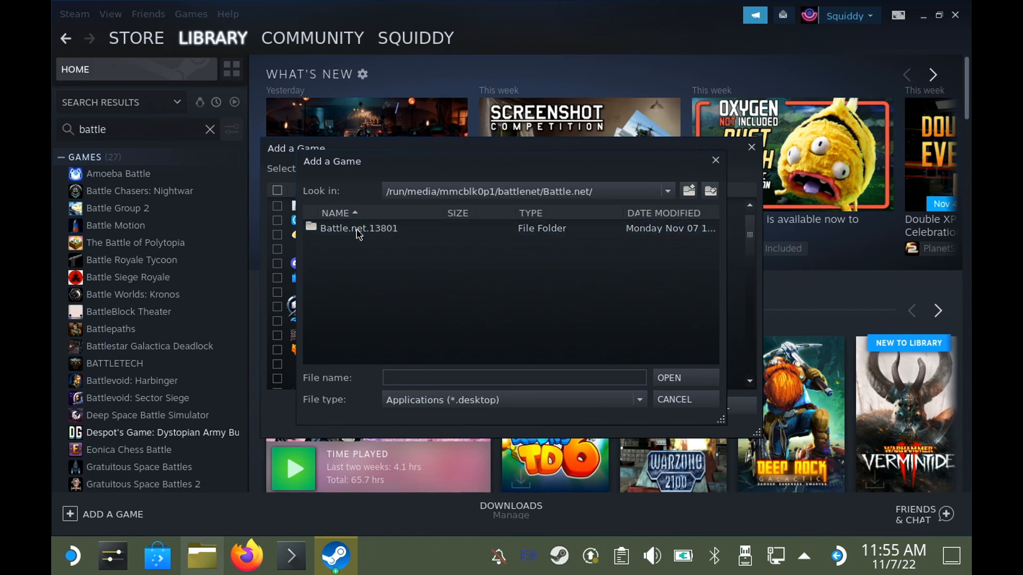
Show All Files and add Battle.net Launcher.exe as the program
left_click(513, 400)
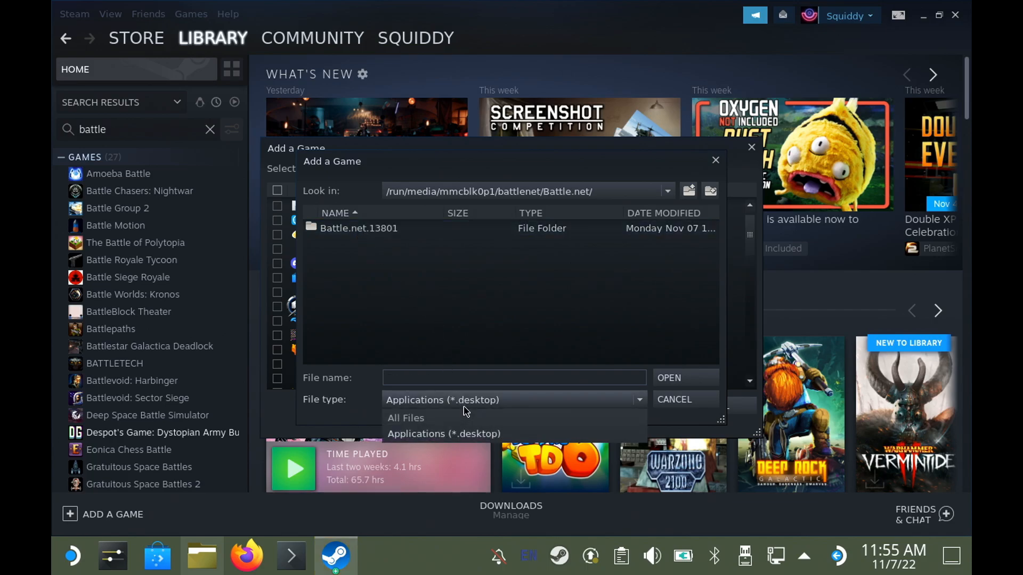
left_click(404, 418)
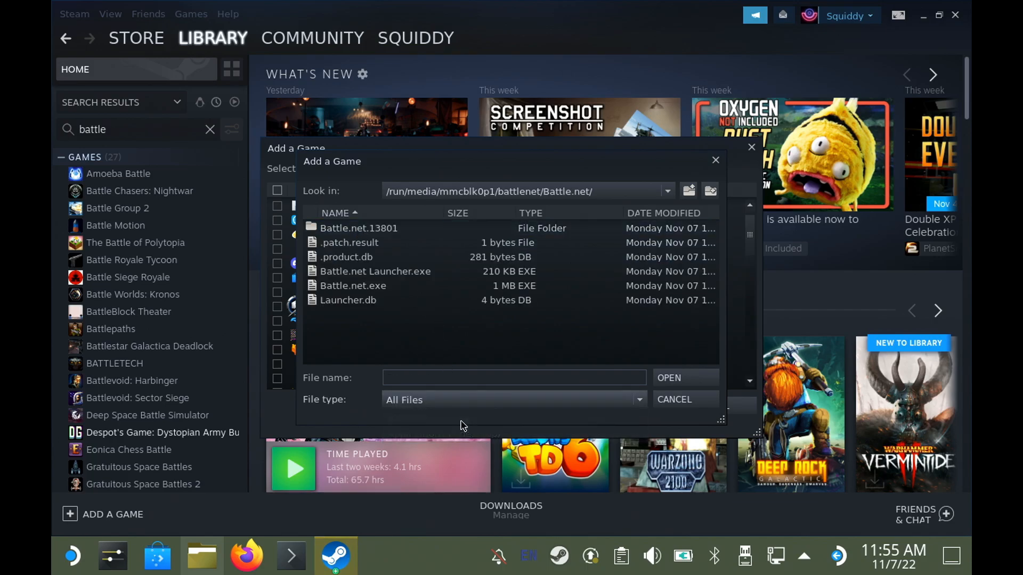
left_click(375, 271)
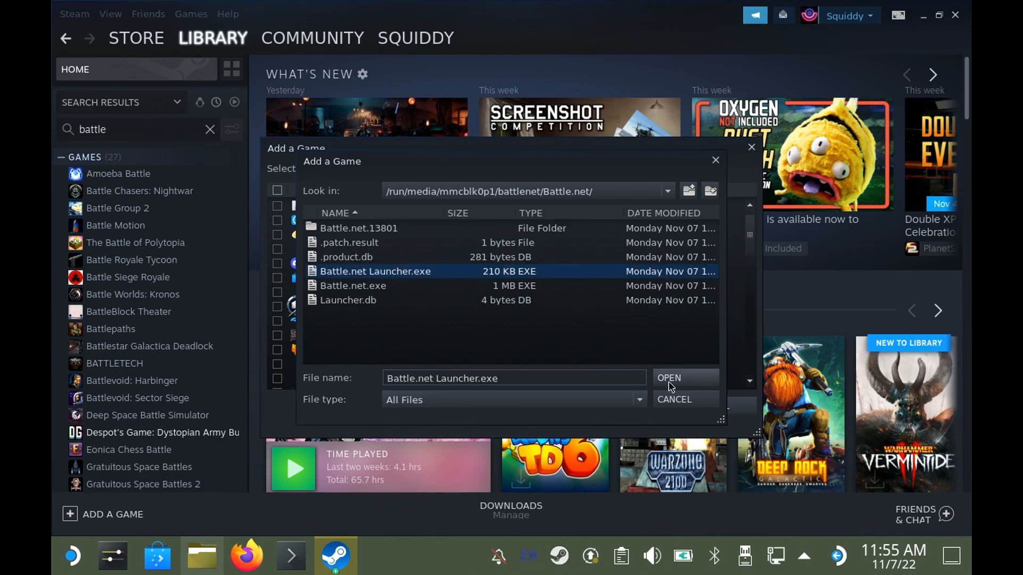
left_click(668, 382)
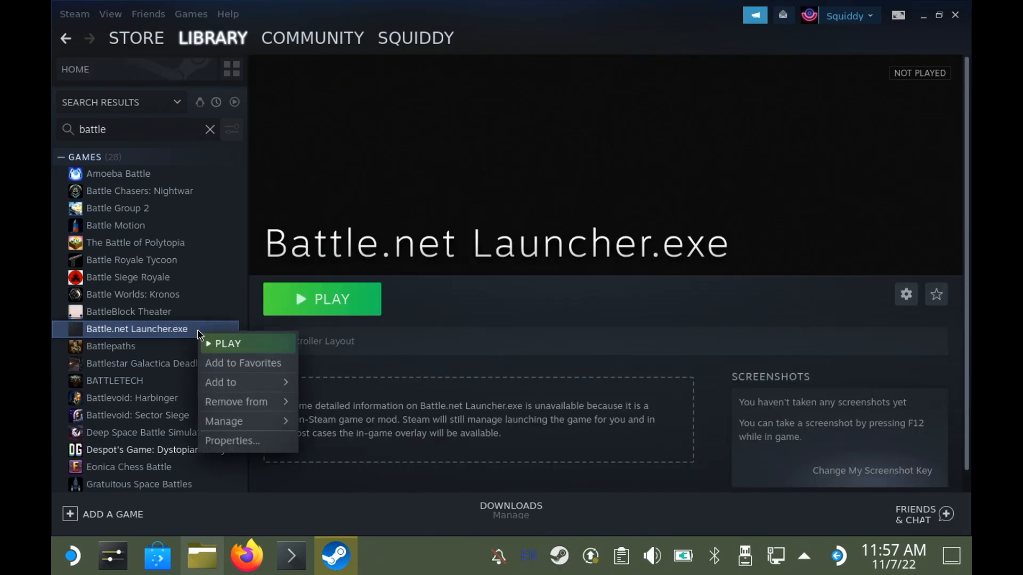
mouse_move(232, 441)
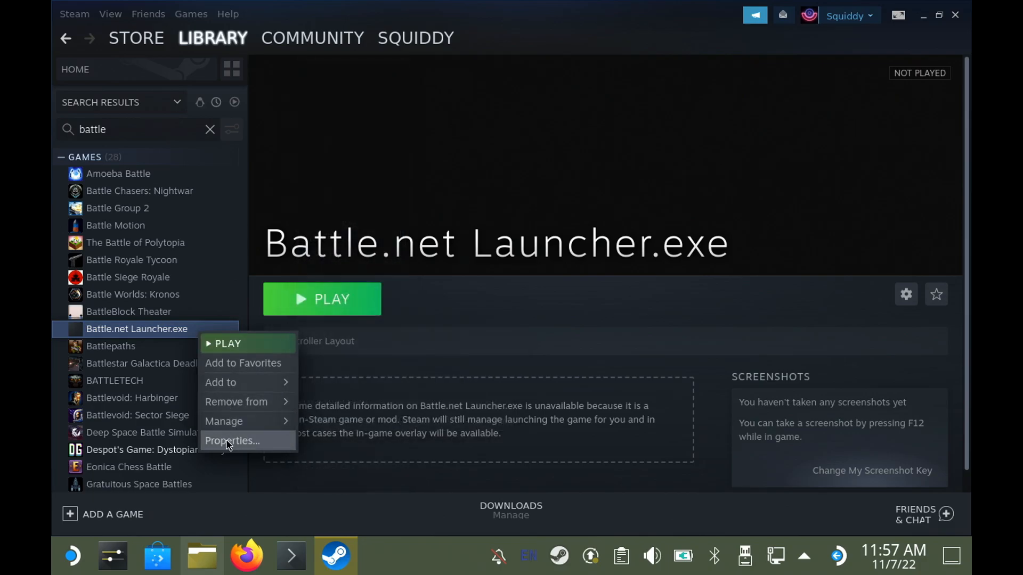
Force a GE-Proton version as the launcher shortcut's Steam Play compatibility tool
left_click(231, 441)
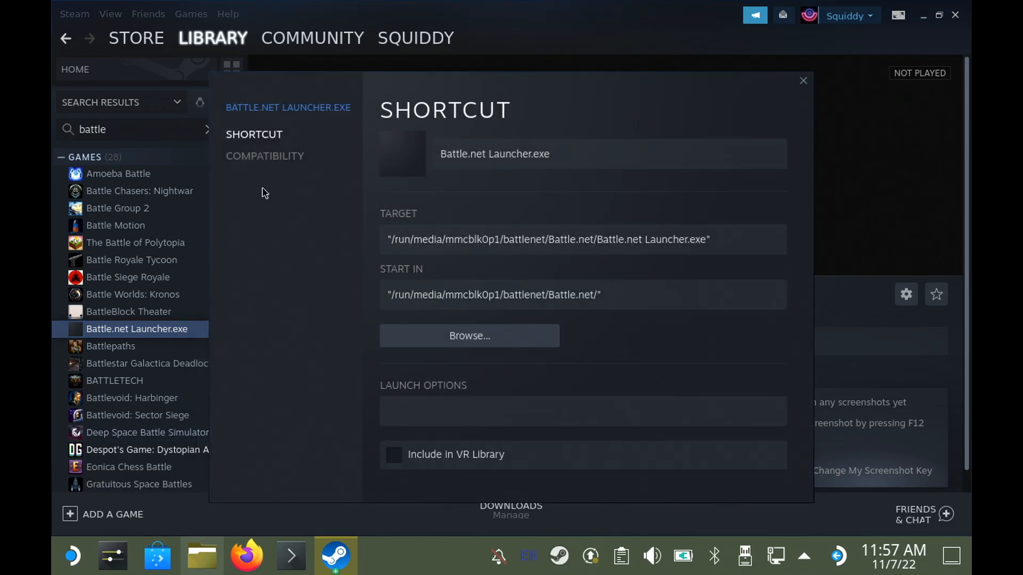
left_click(264, 156)
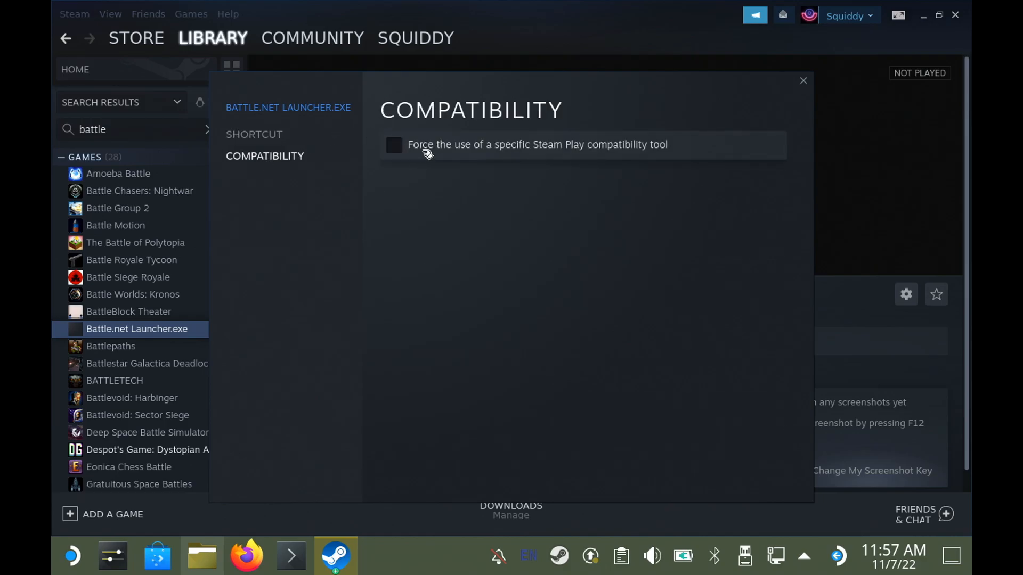
left_click(393, 144)
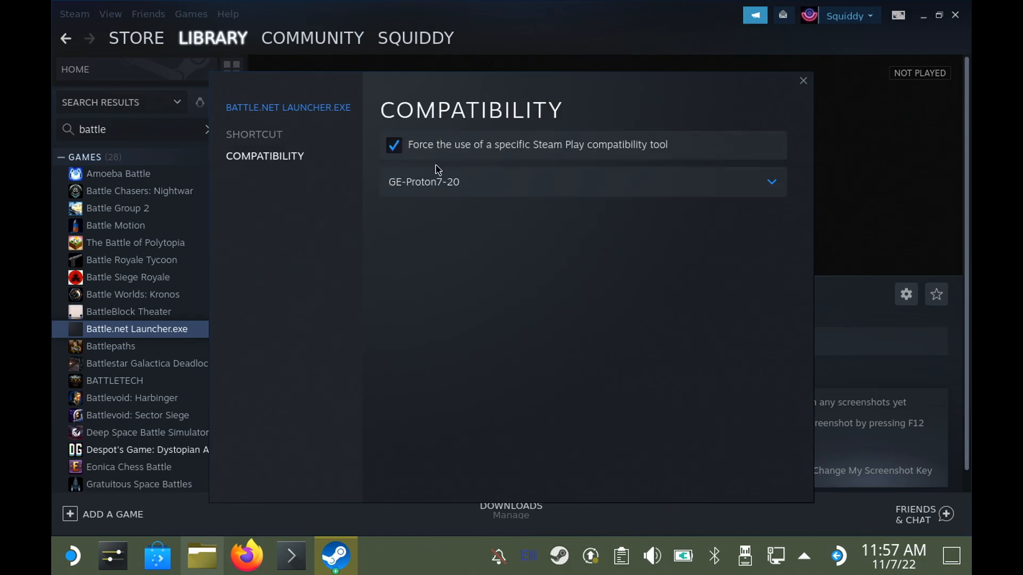
left_click(579, 181)
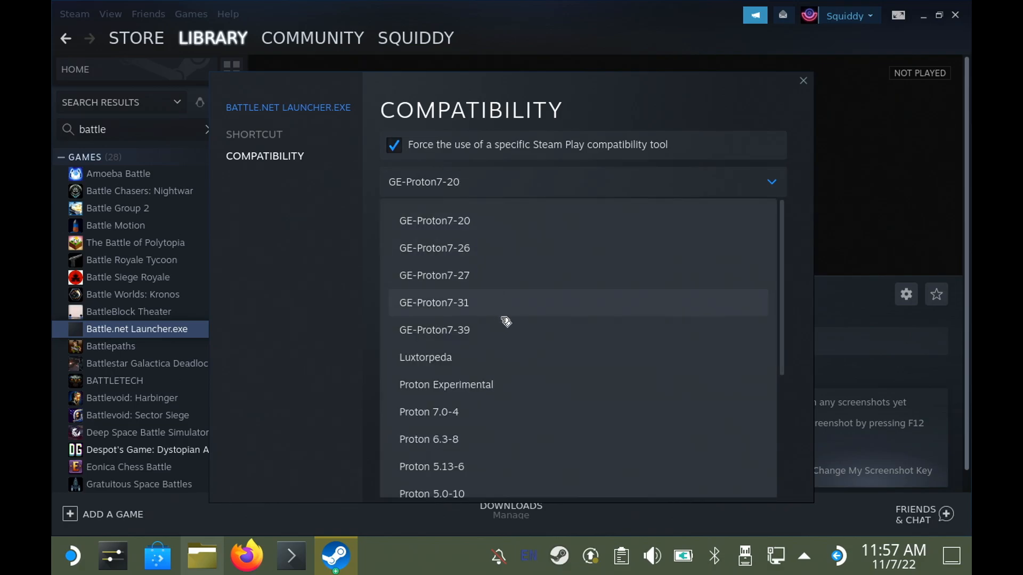
mouse_move(511, 332)
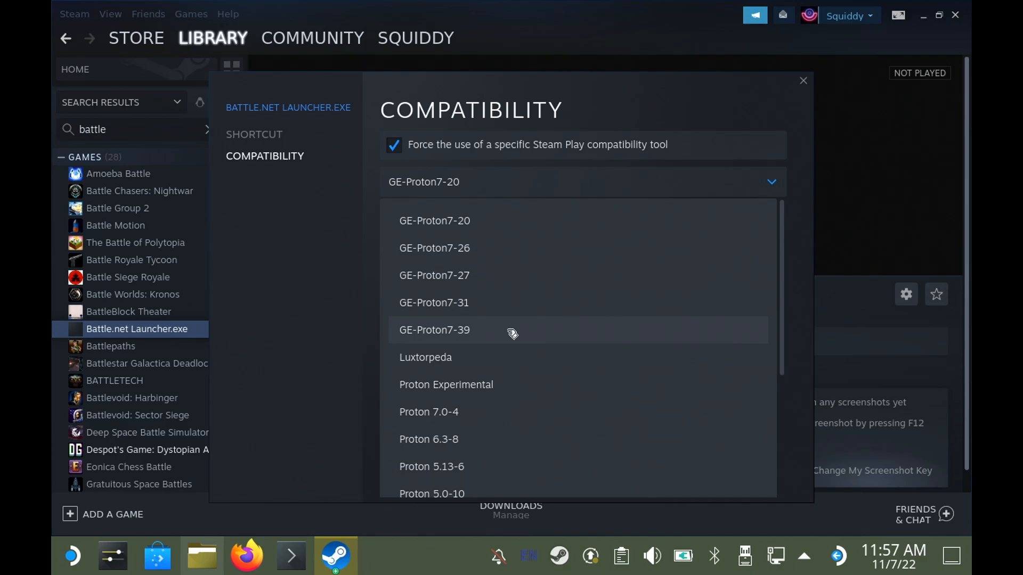
left_click(435, 329)
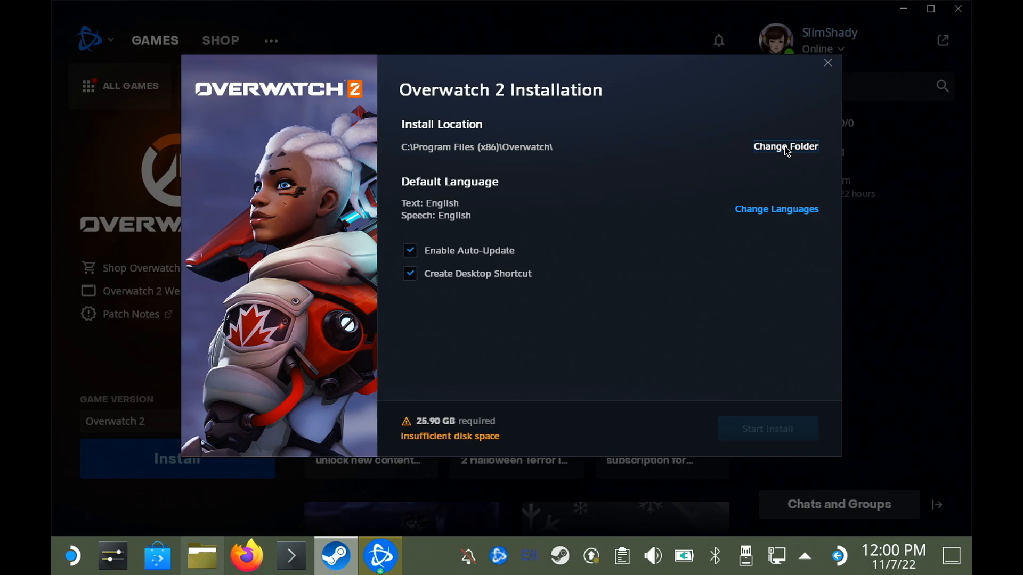
Browse Overwatch 2's install folder picker through run and media to Z:\run\media\mmcblk0p1
left_click(785, 146)
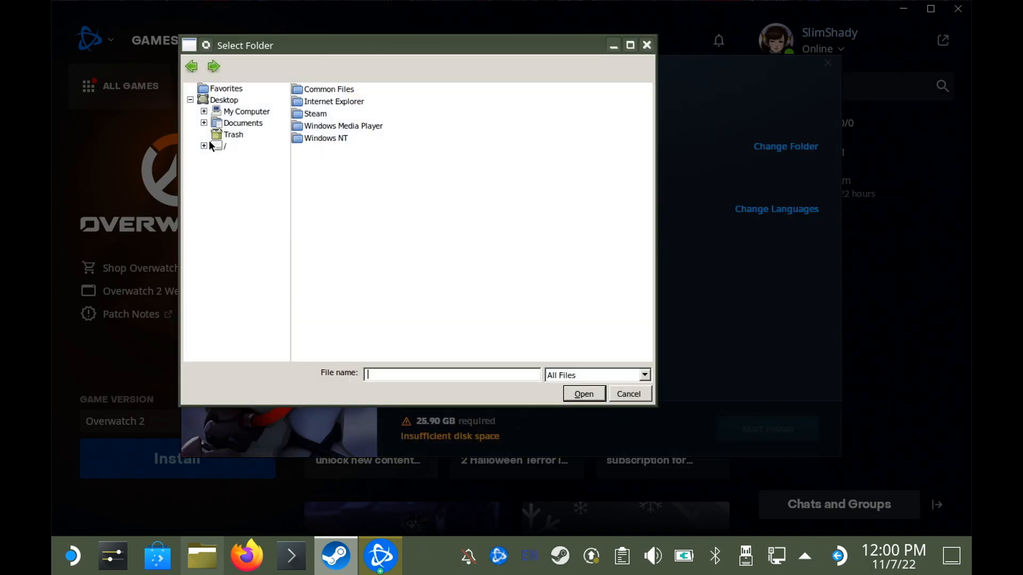
left_click(204, 145)
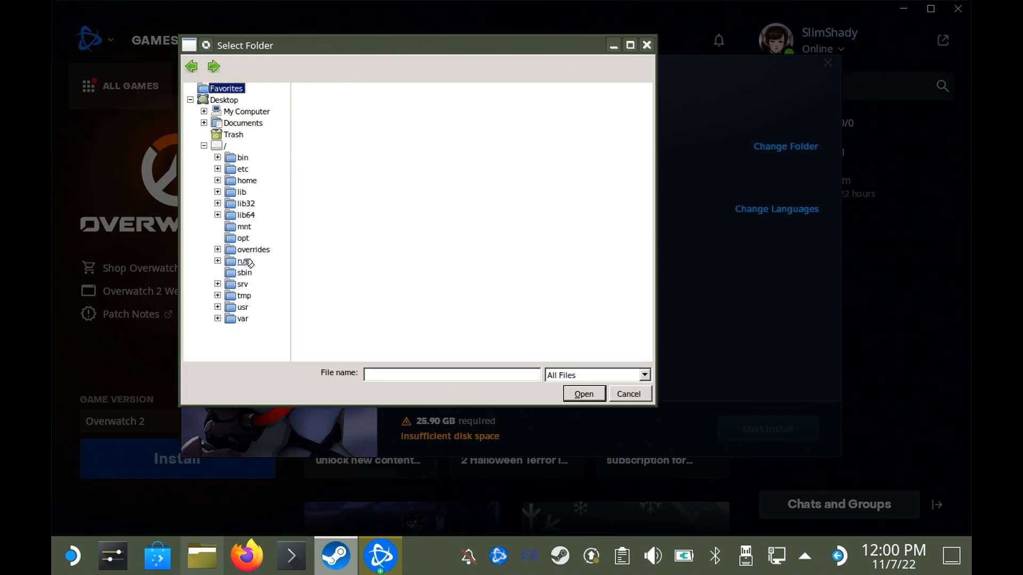
left_click(244, 261)
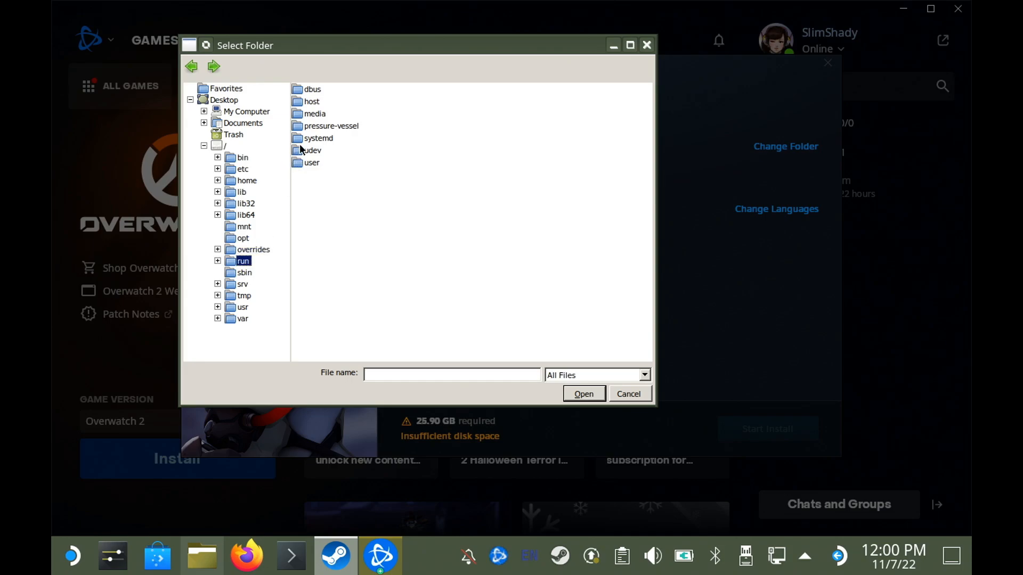
double_click(314, 114)
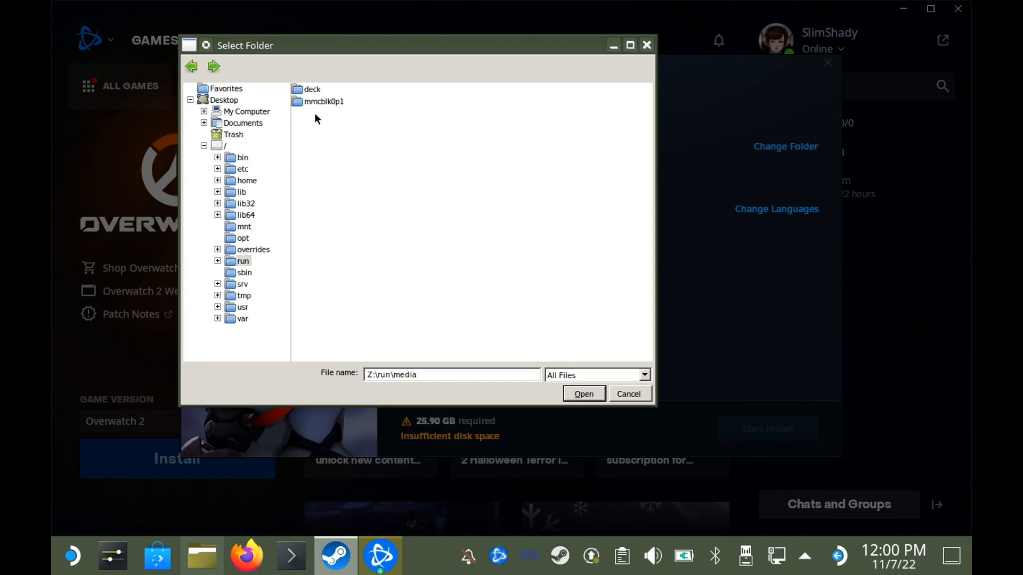
mouse_move(326, 110)
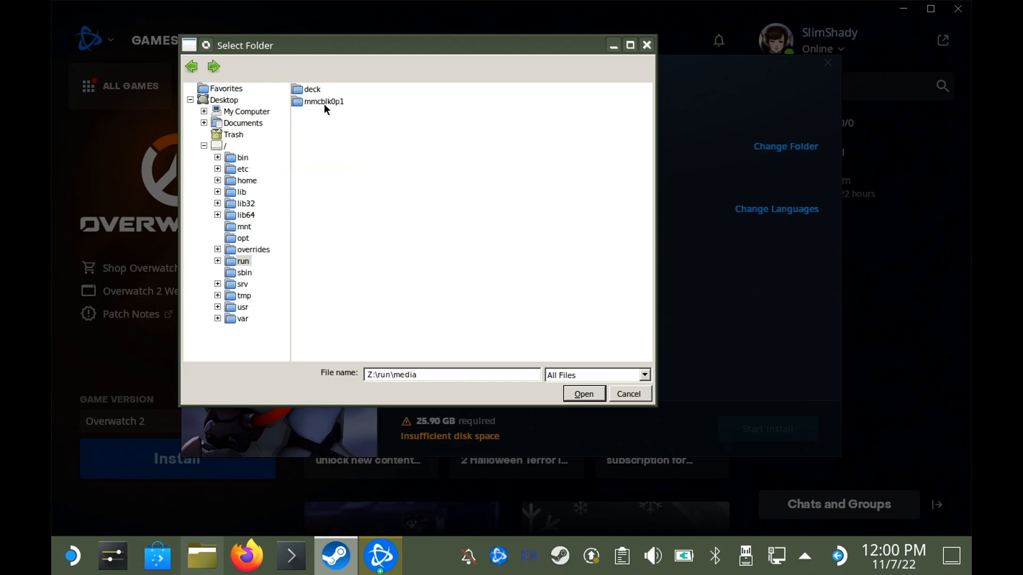
double_click(323, 102)
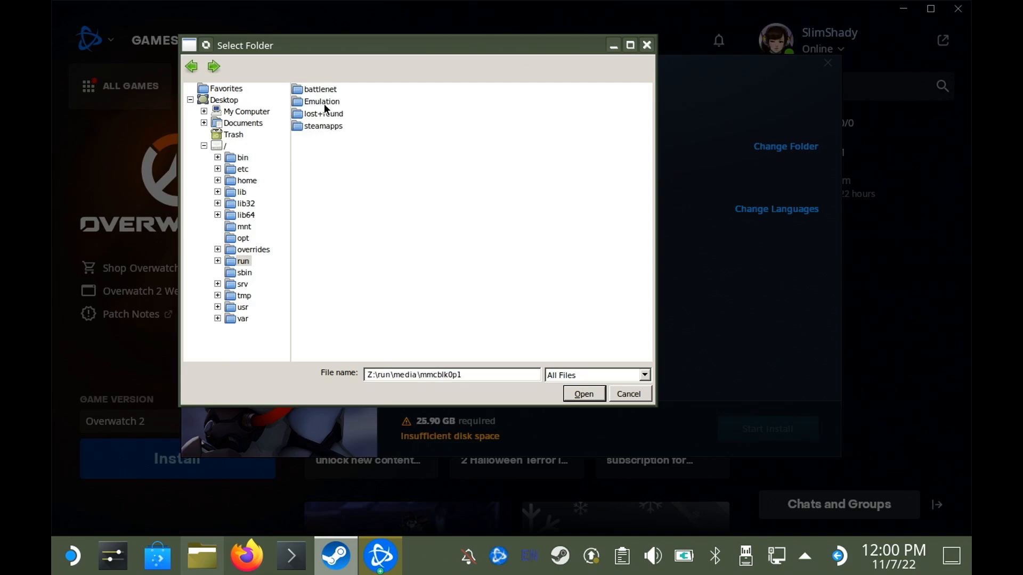
mouse_move(217, 399)
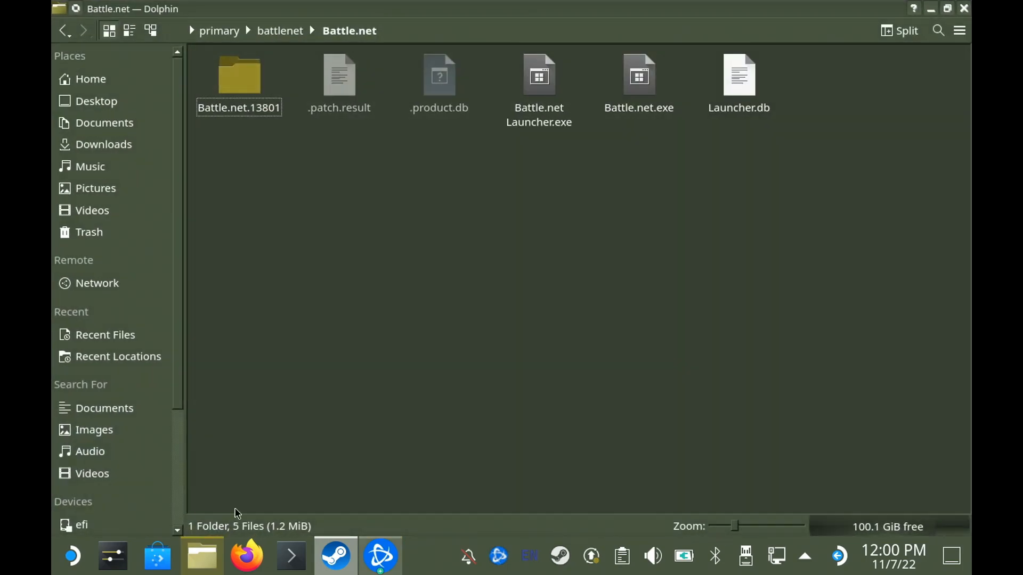
Create a new Overwatch folder in the SD card's primary folder via Dolphin
left_click(219, 30)
type("over")
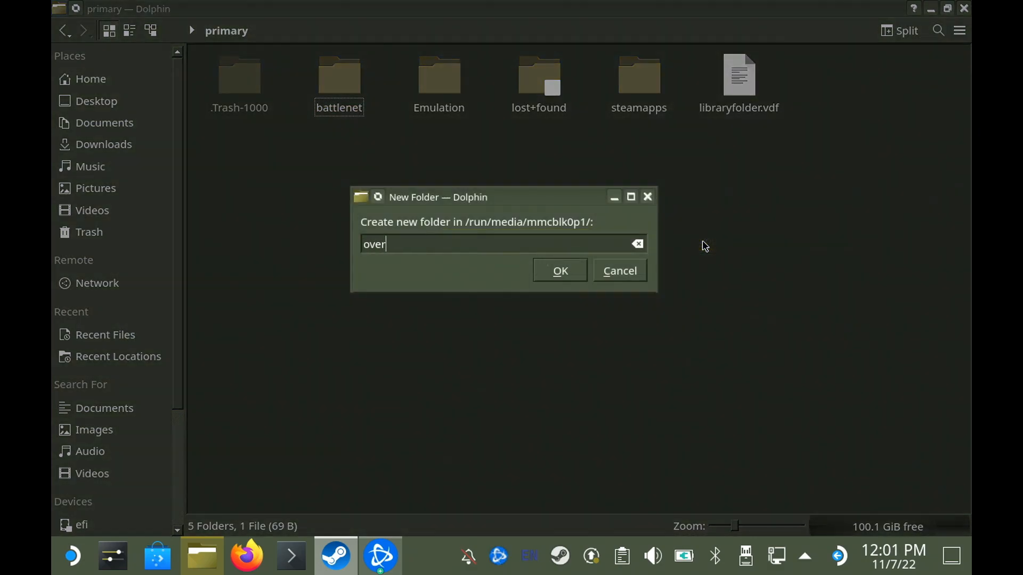
left_click(559, 270)
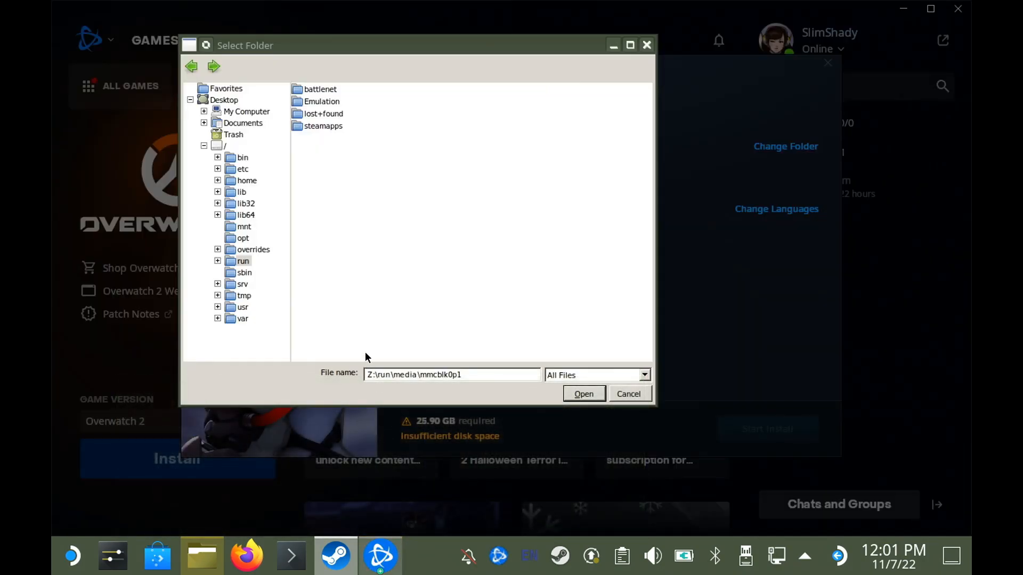
Refresh the listing, choose the overwatch2 folder, and start installing Overwatch 2
left_click(214, 66)
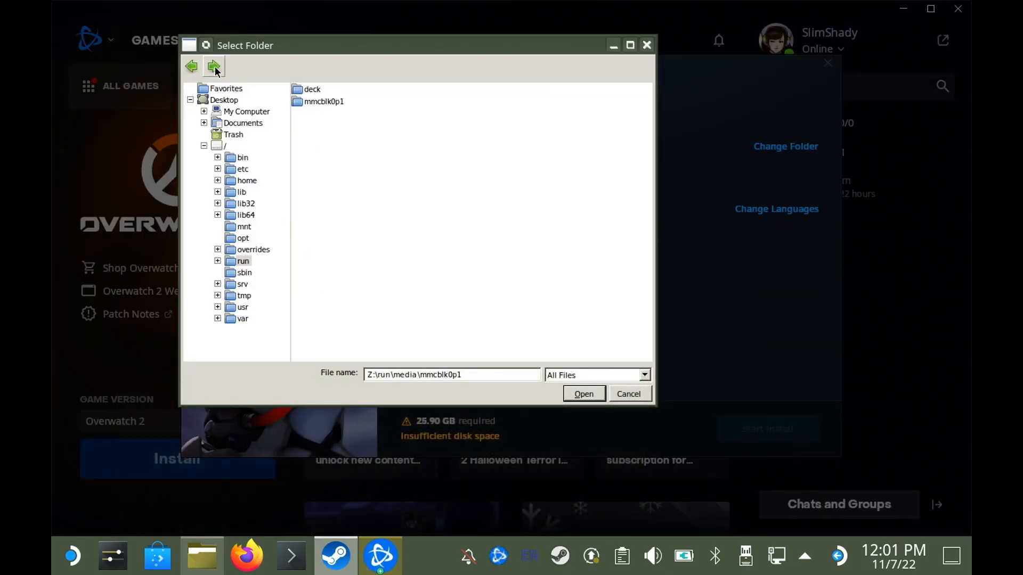
left_click(214, 66)
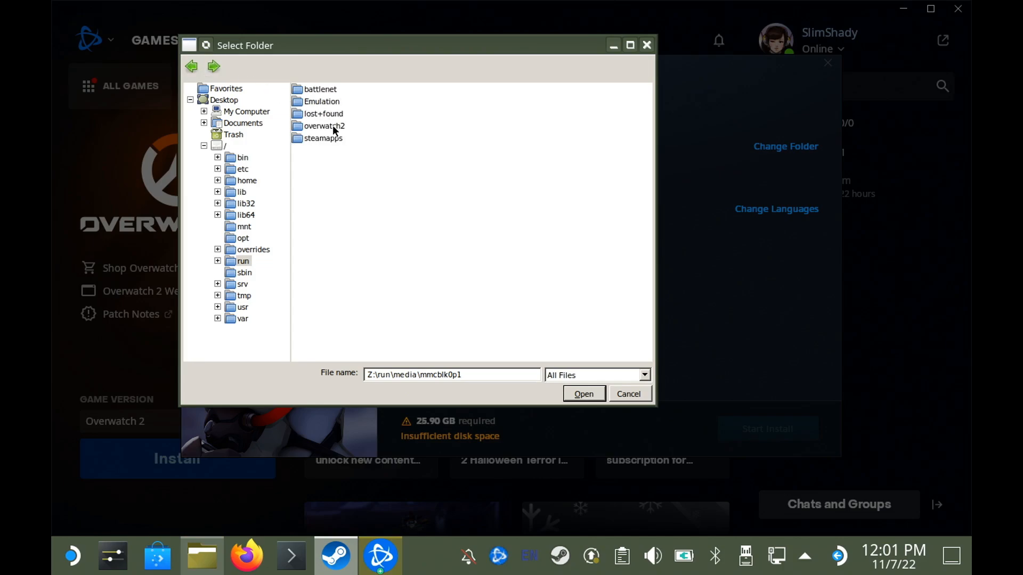
left_click(324, 125)
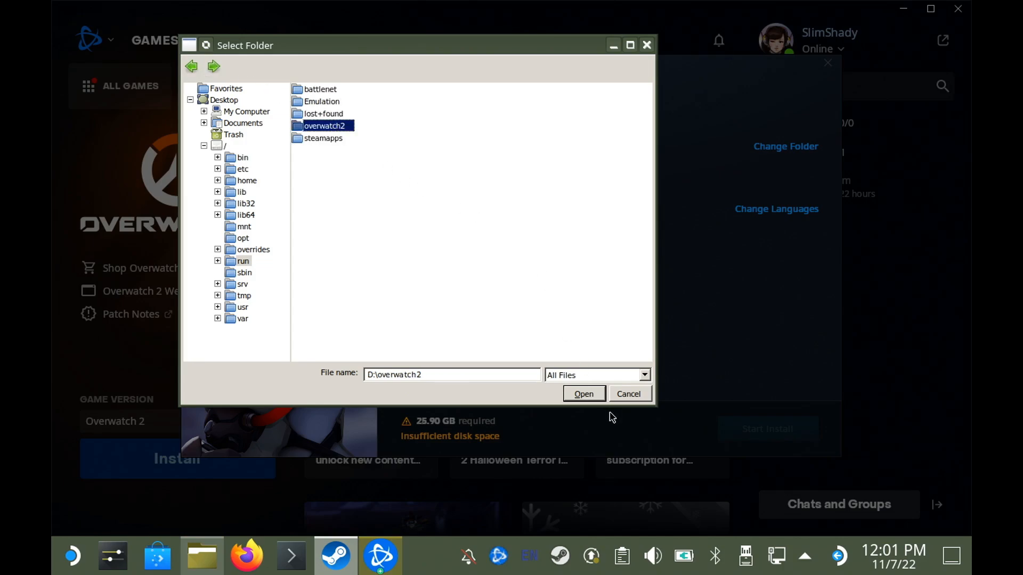
left_click(583, 394)
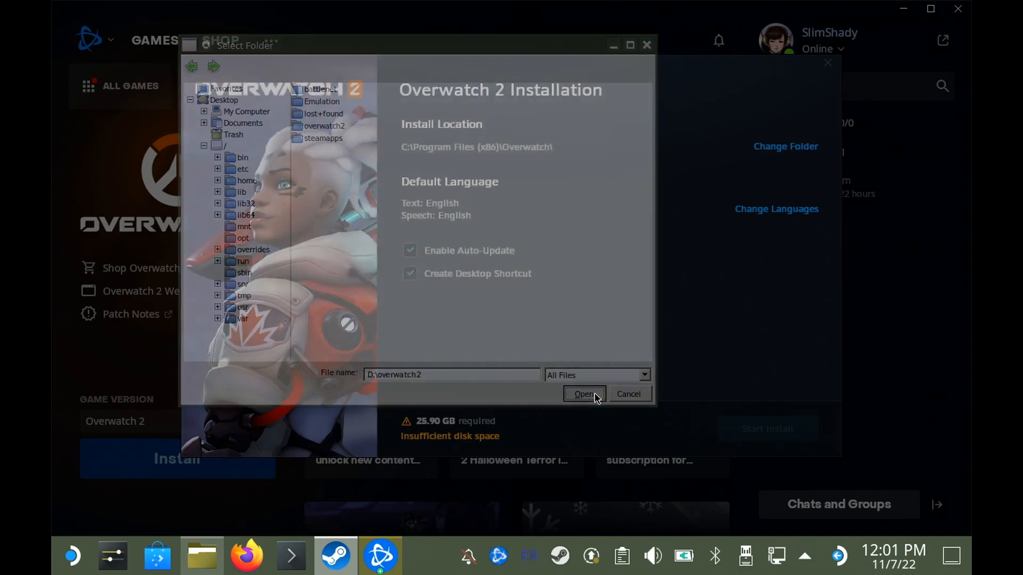
left_click(583, 394)
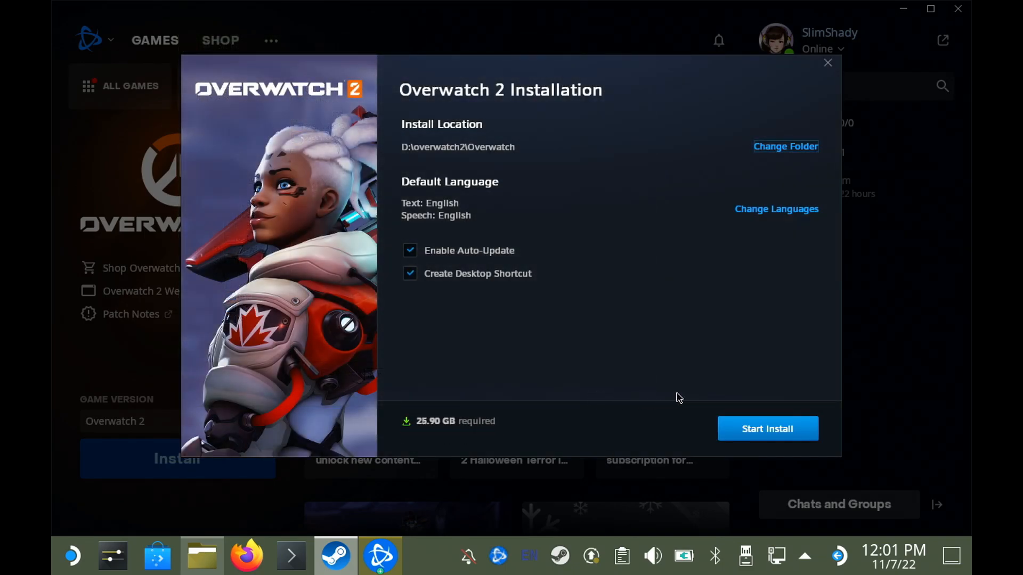
left_click(767, 428)
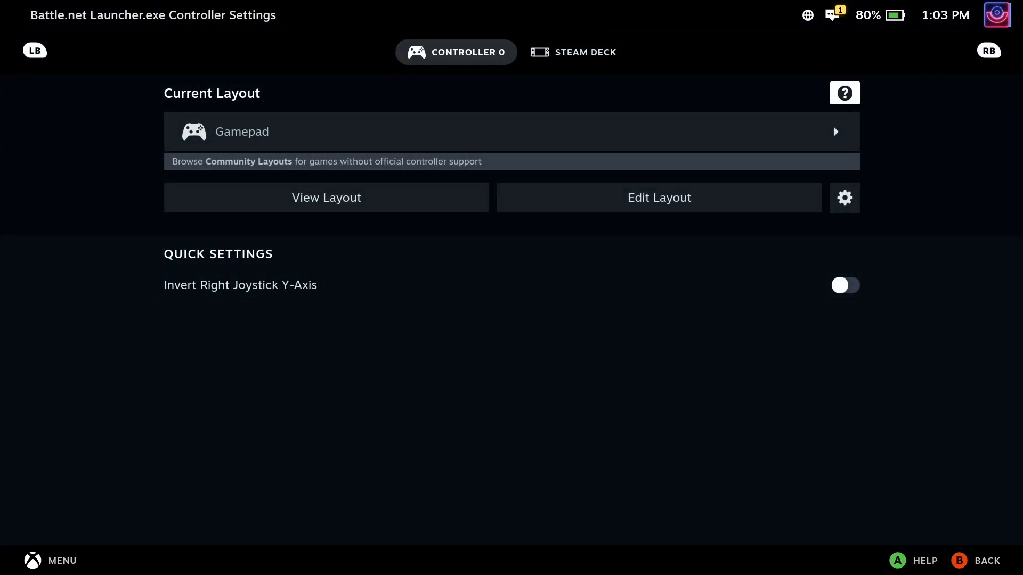
Check the Steam Deck Gamepad with Mouse Trackpad layout, then launch Battle.net Launcher.exe
left_click(573, 53)
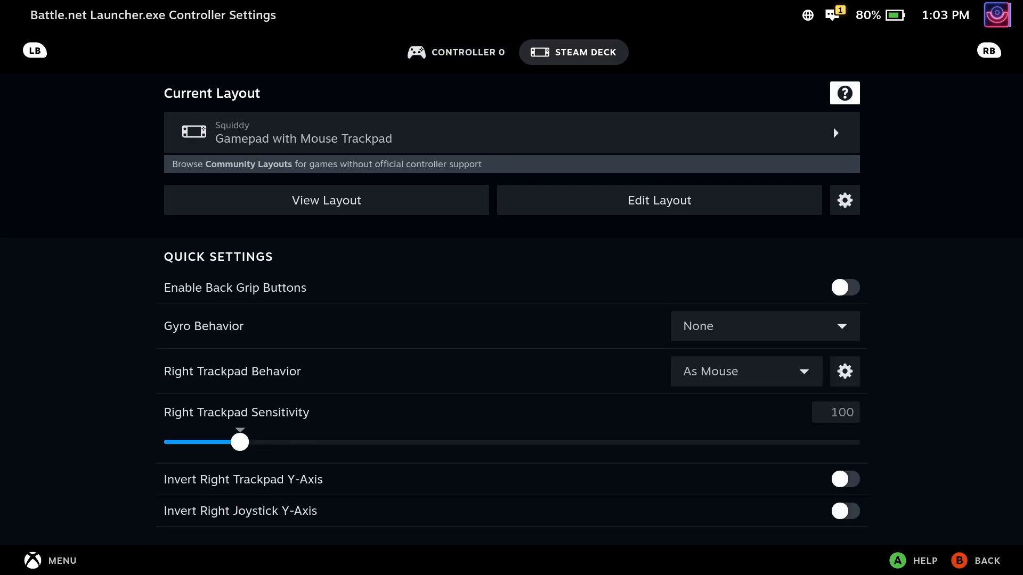
left_click(456, 52)
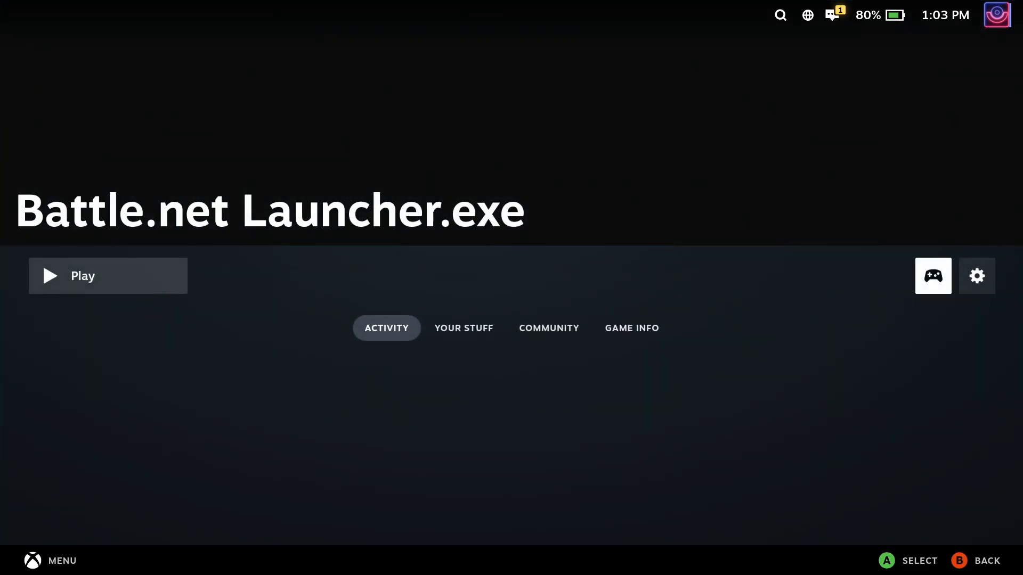
left_click(108, 275)
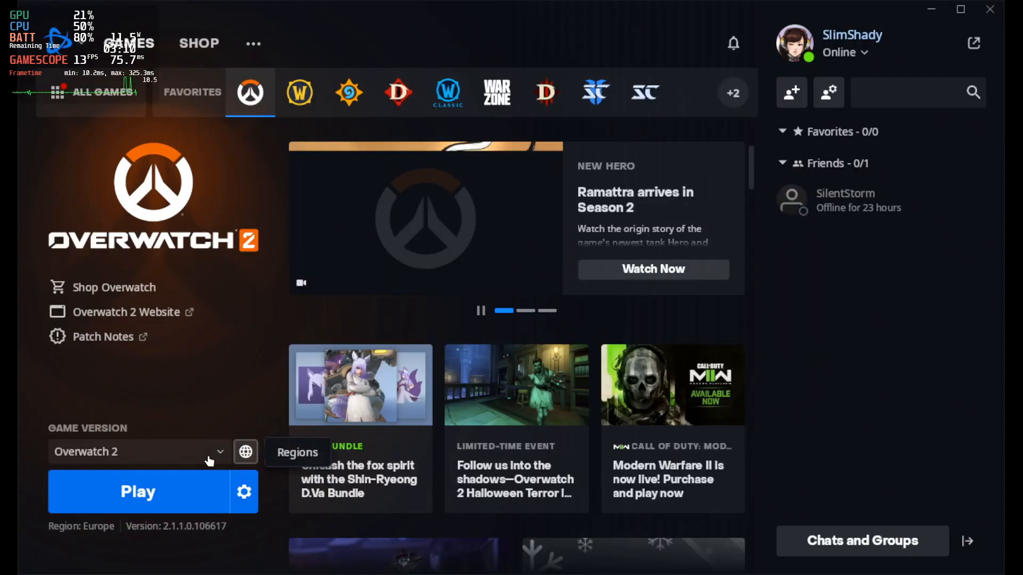
Press Play under Overwatch 2 until Battle.net shows Playing Now
left_click(138, 491)
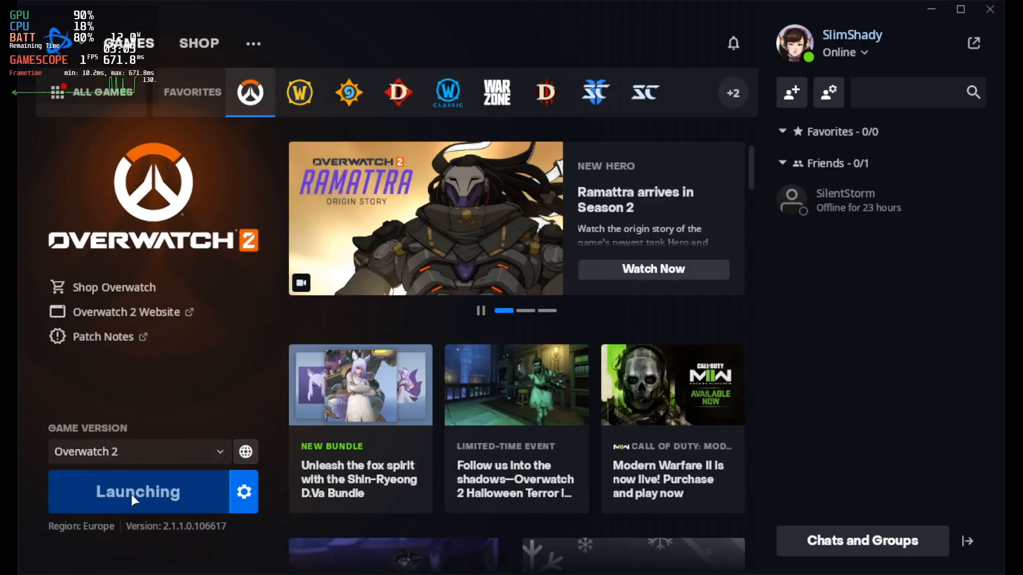
left_click(137, 491)
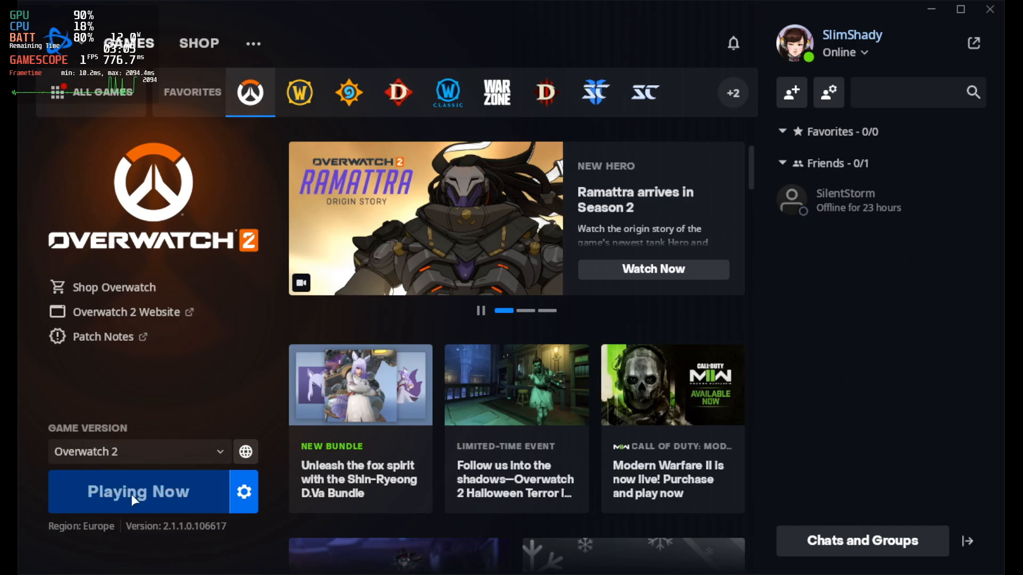
left_click(138, 491)
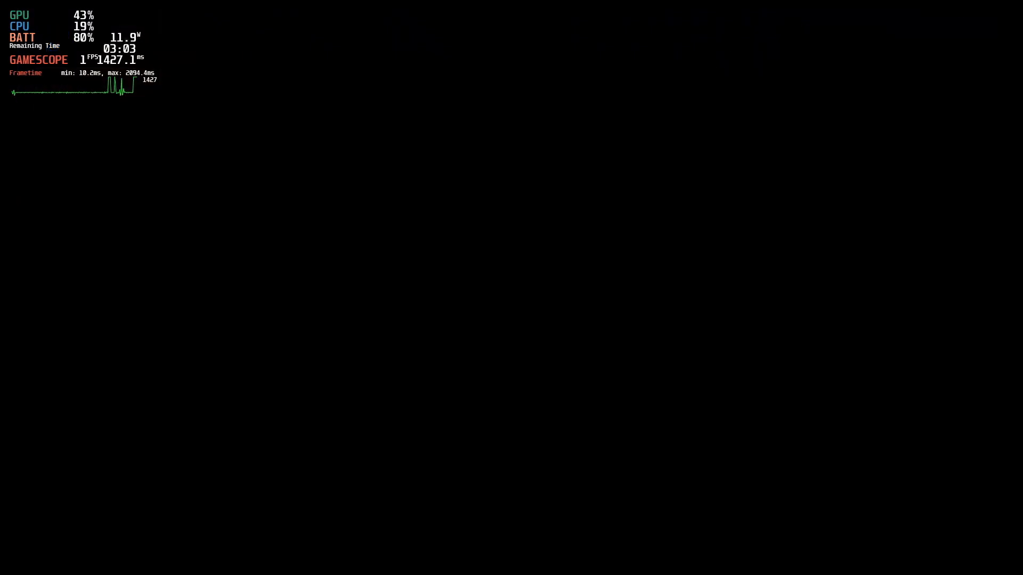